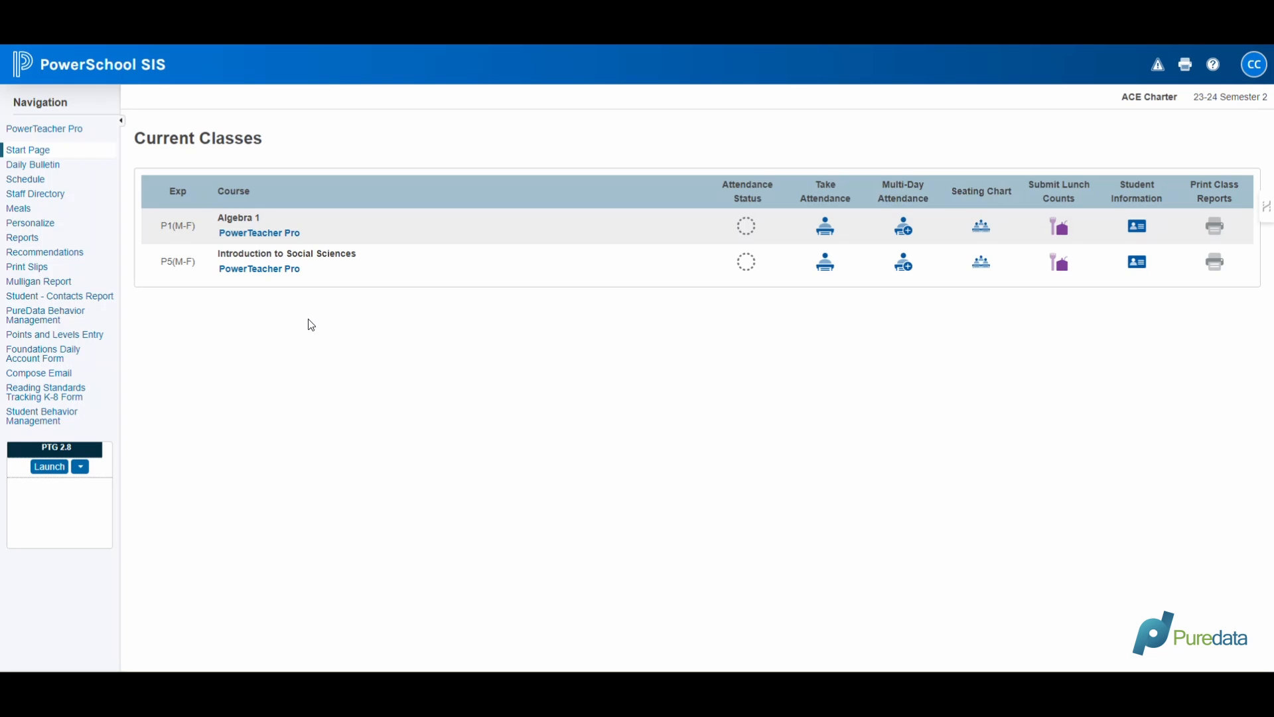
{"action": "mouse_move", "coordinate": [289, 316]}
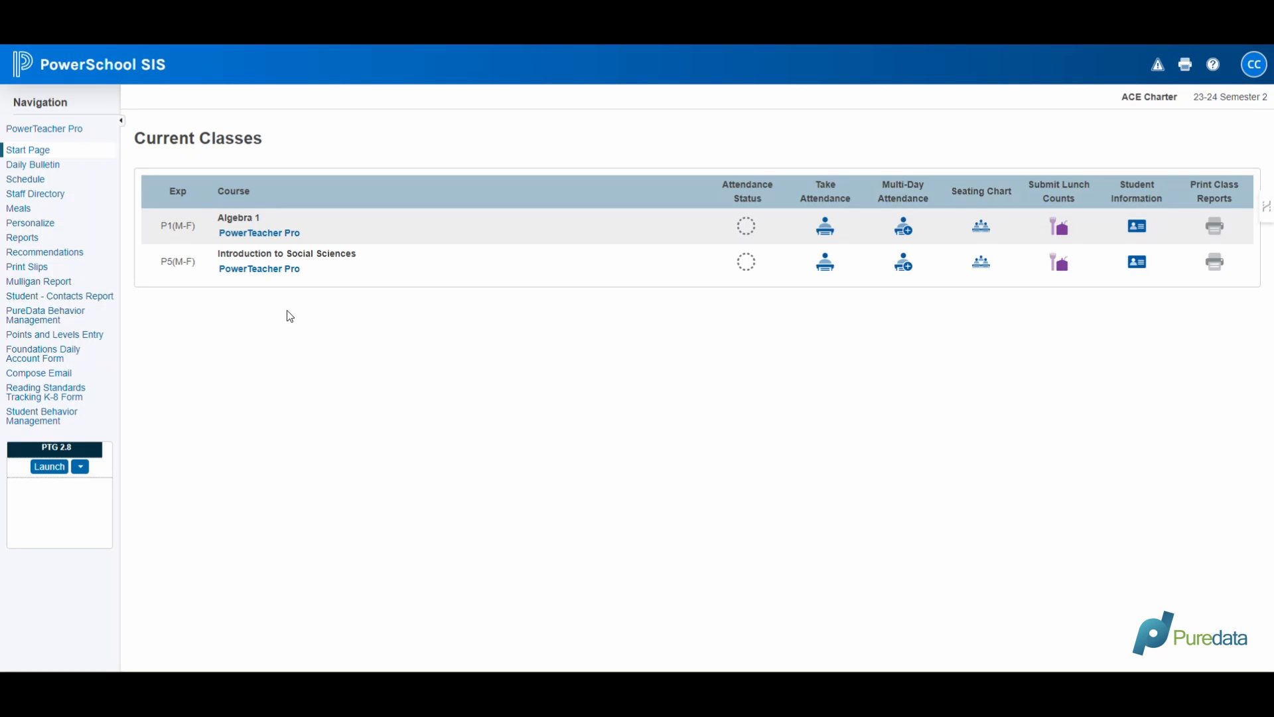
{"action": "mouse_move", "coordinate": [41, 324]}
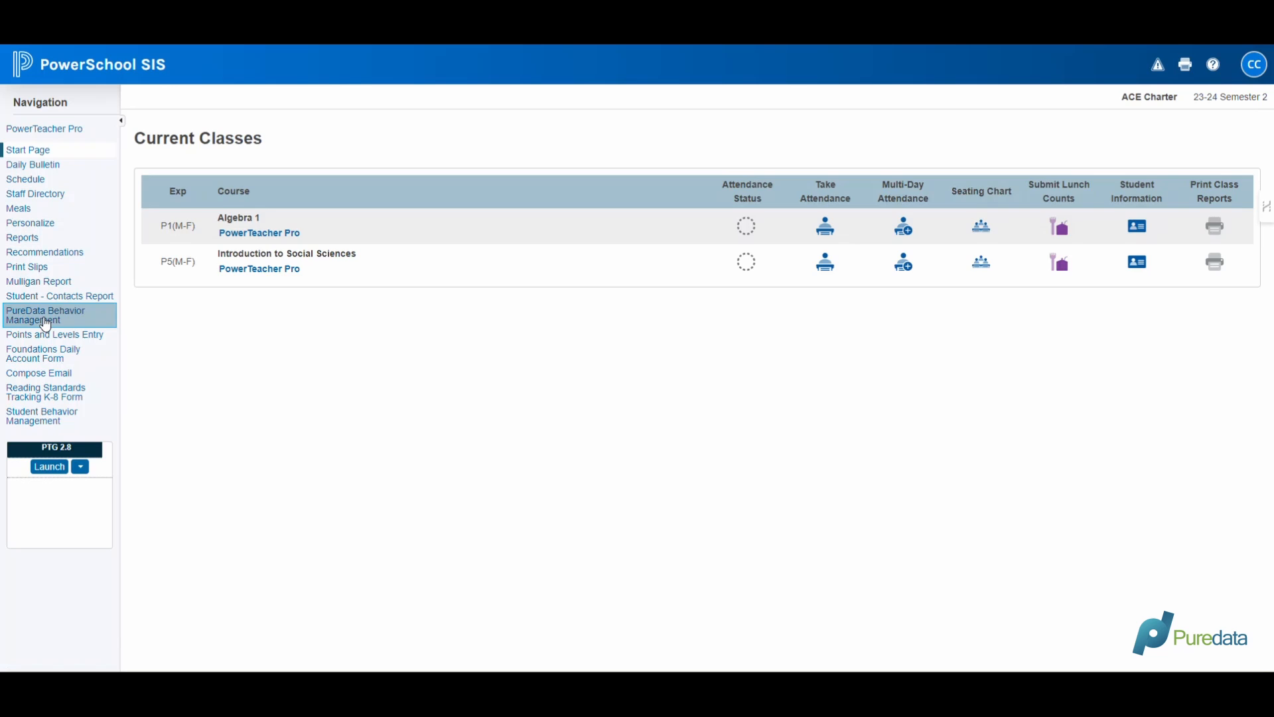
Go to PureData Behavior Management's Create Behaviors section with its student entry options
{"action": "left_click", "coordinate": [46, 316]}
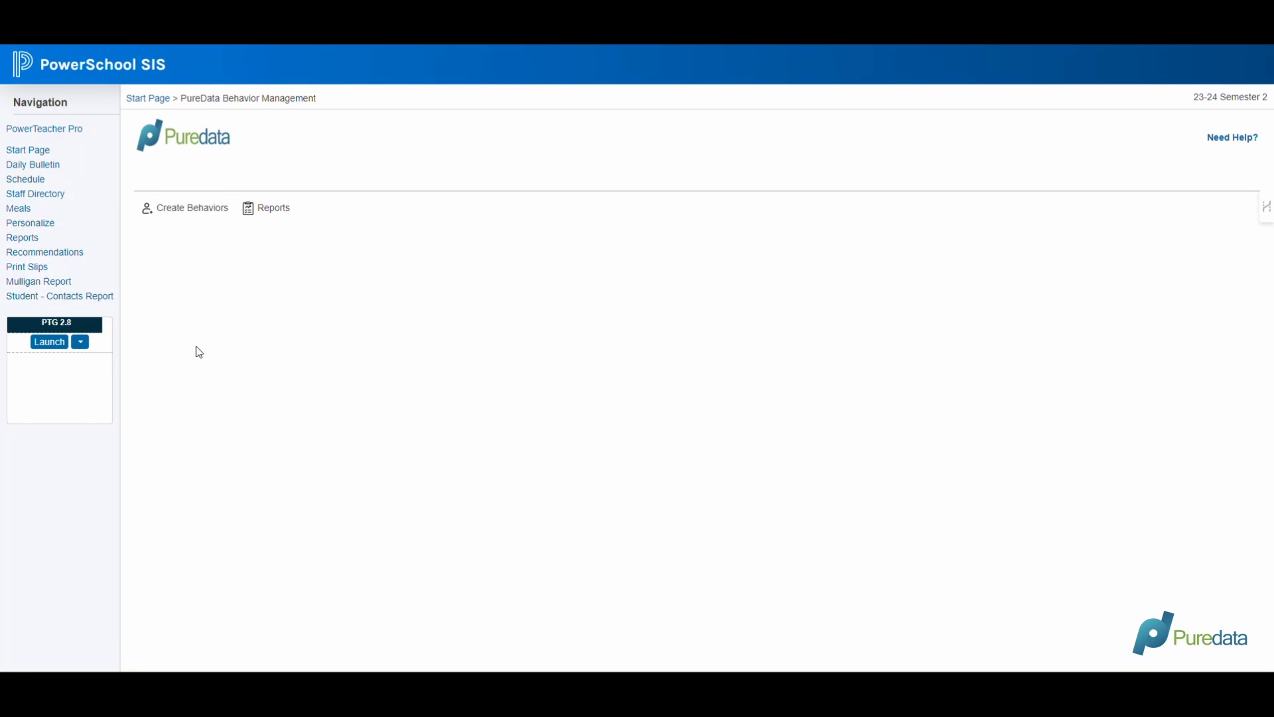
{"action": "left_click", "coordinate": [191, 207]}
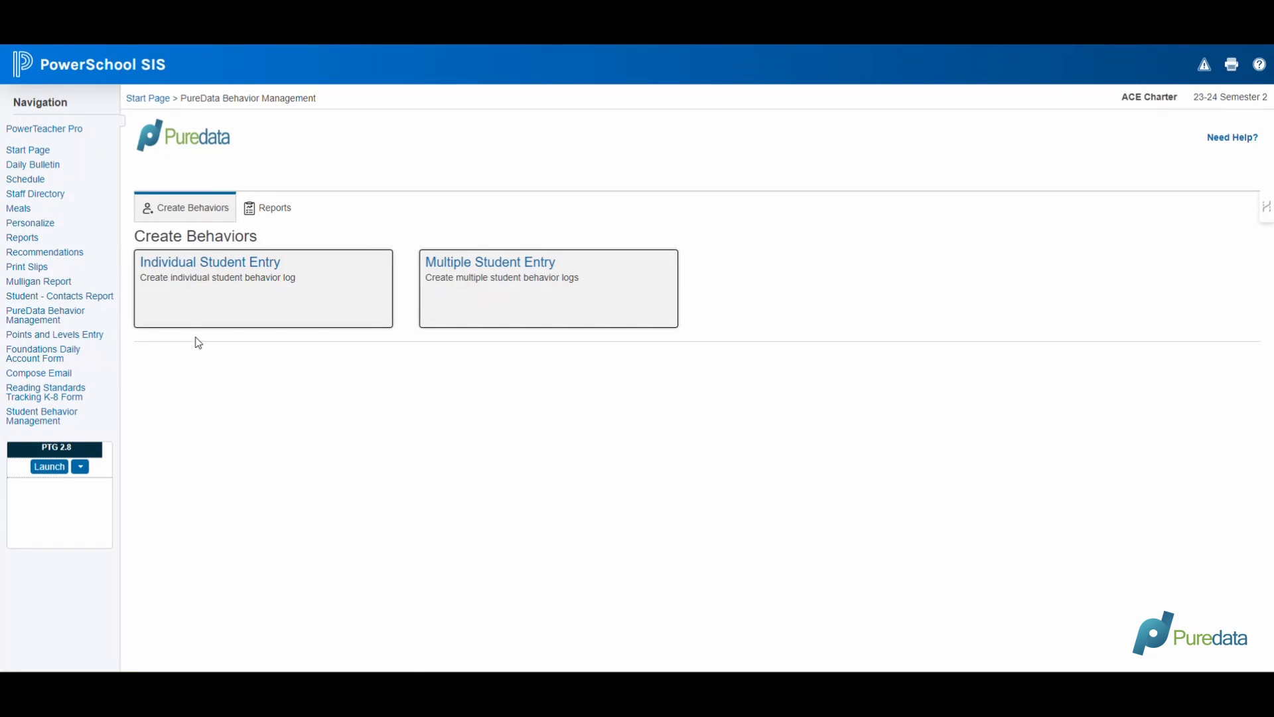
{"action": "mouse_move", "coordinate": [363, 308]}
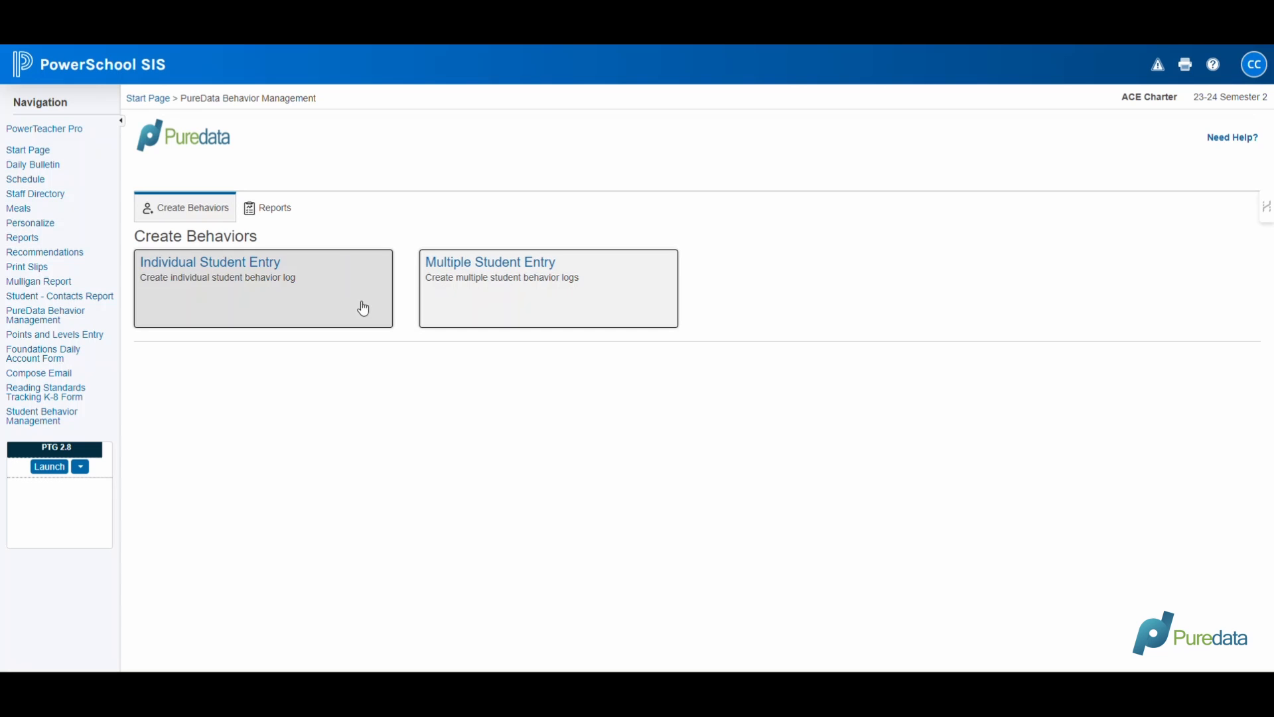
{"action": "mouse_move", "coordinate": [479, 302]}
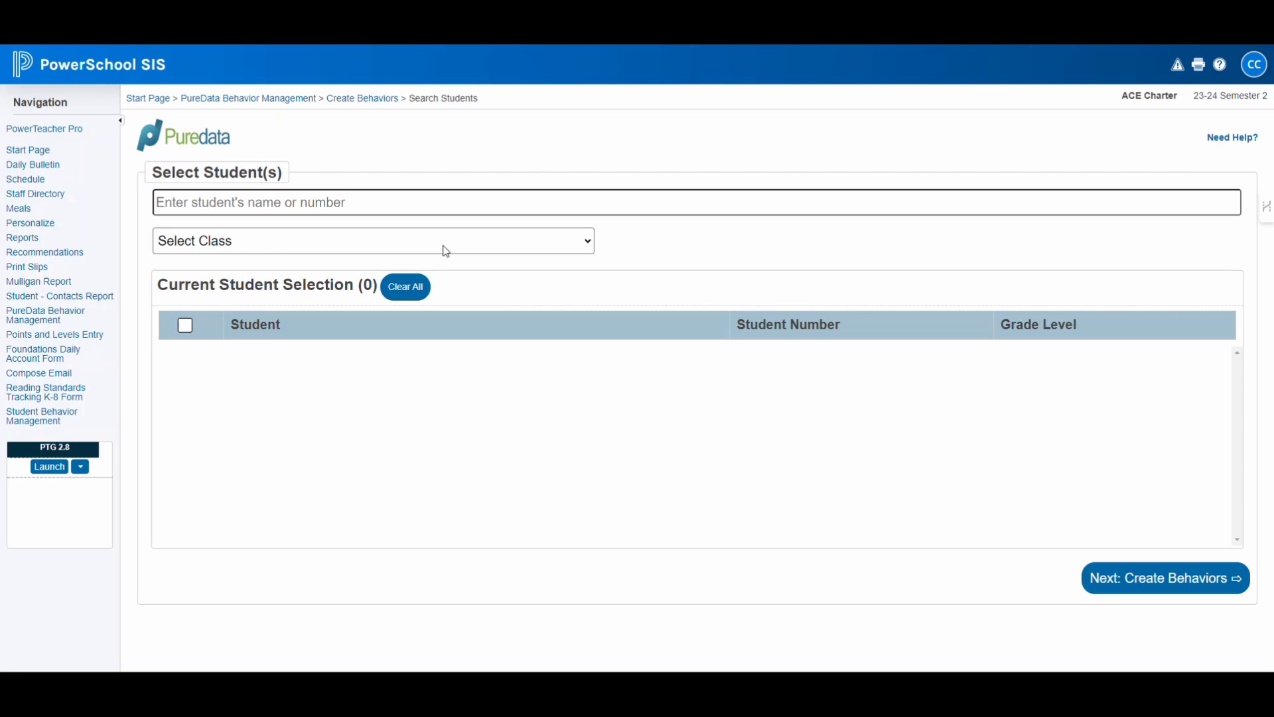
Load the P1(M-F) - Algebra 1 roster, tick students and add a fifth via name search 'a'
{"action": "left_click", "coordinate": [371, 240]}
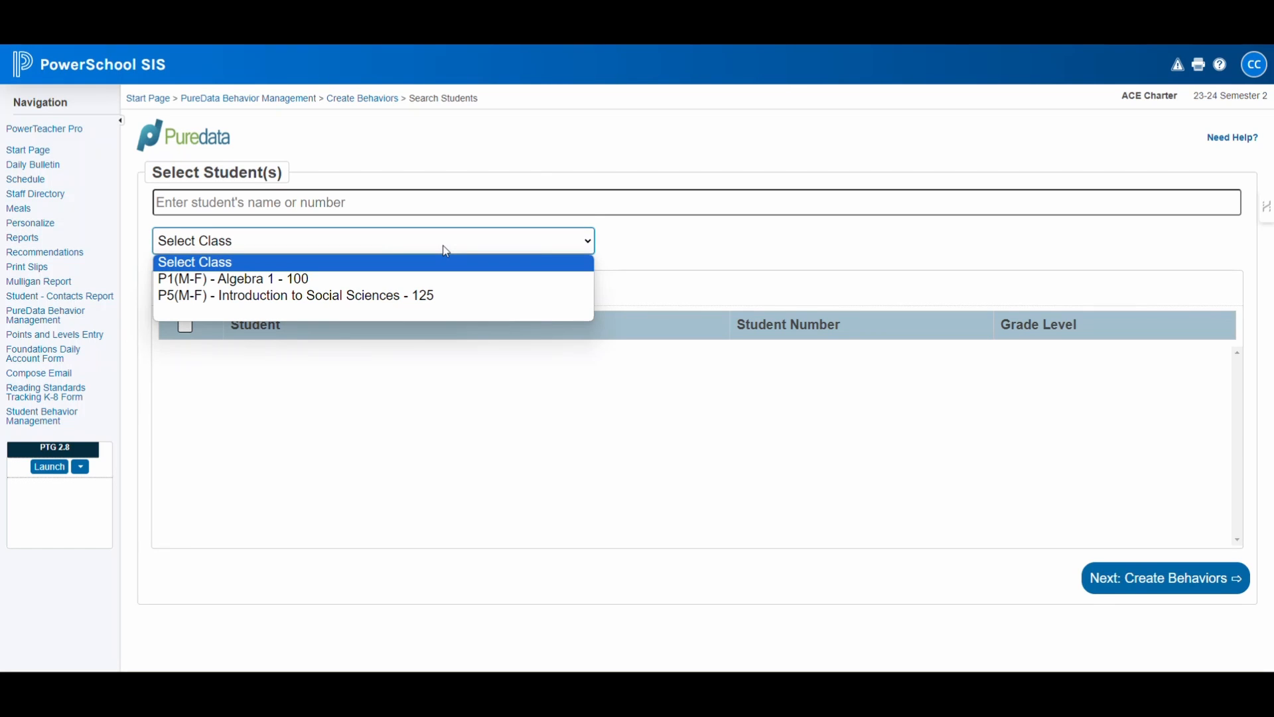
{"action": "mouse_move", "coordinate": [306, 279]}
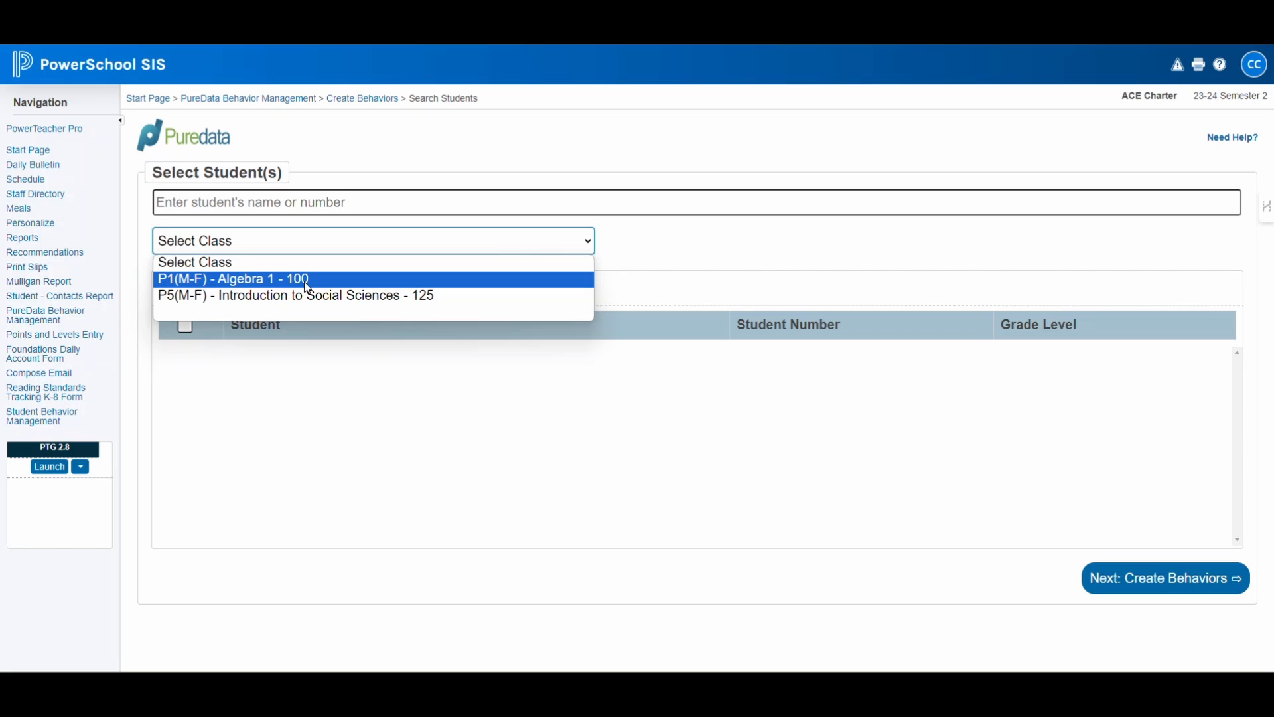
{"action": "left_click", "coordinate": [233, 279]}
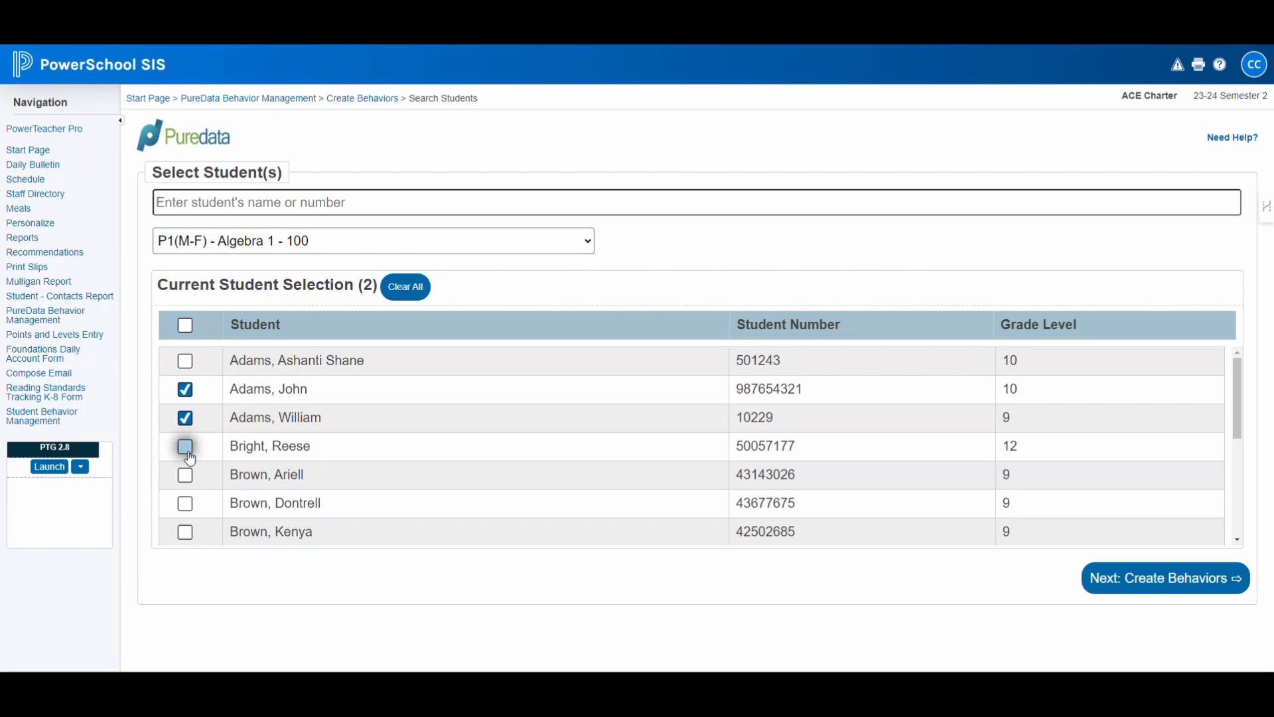
{"action": "left_click", "coordinate": [185, 446]}
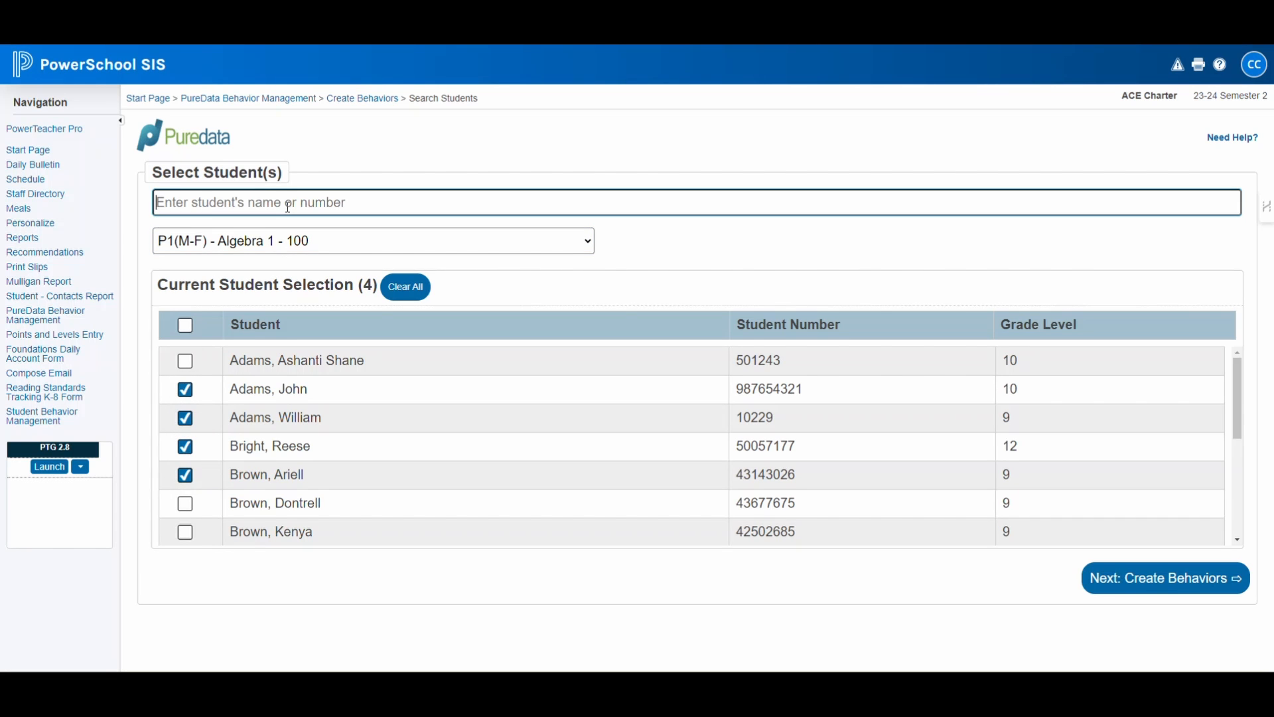
{"action": "type", "text": "a"}
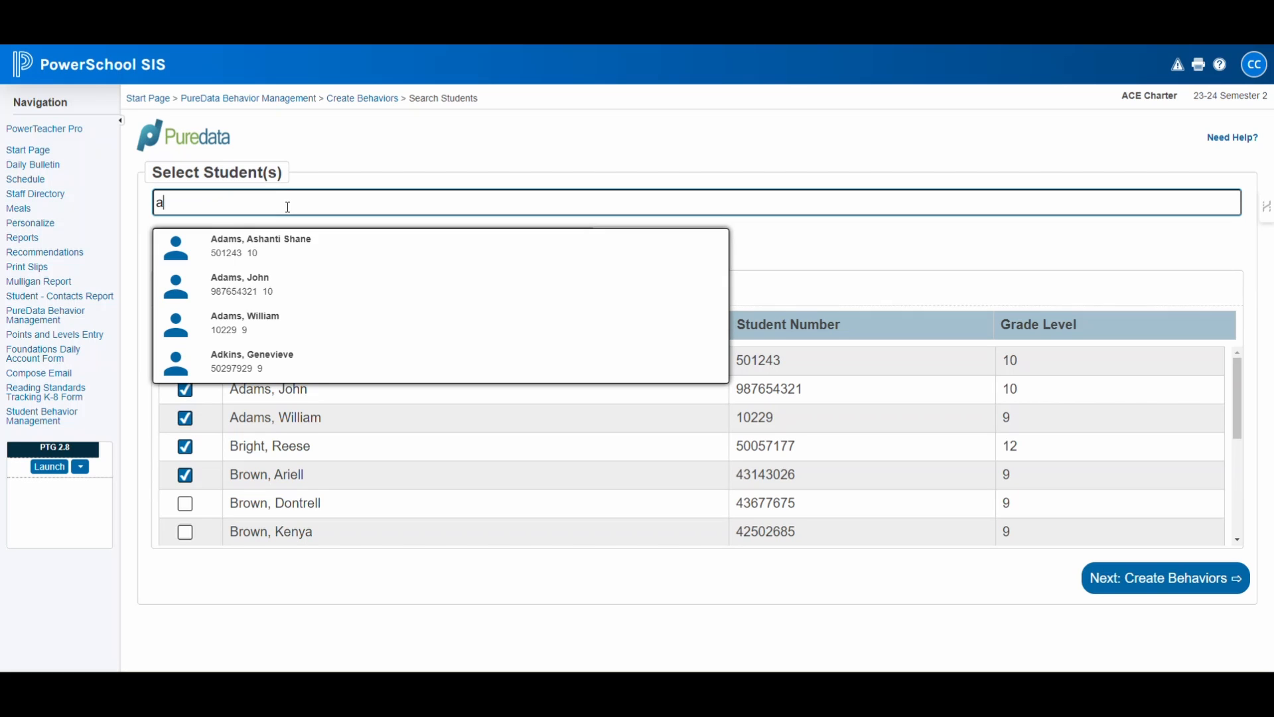
{"action": "mouse_move", "coordinate": [244, 361]}
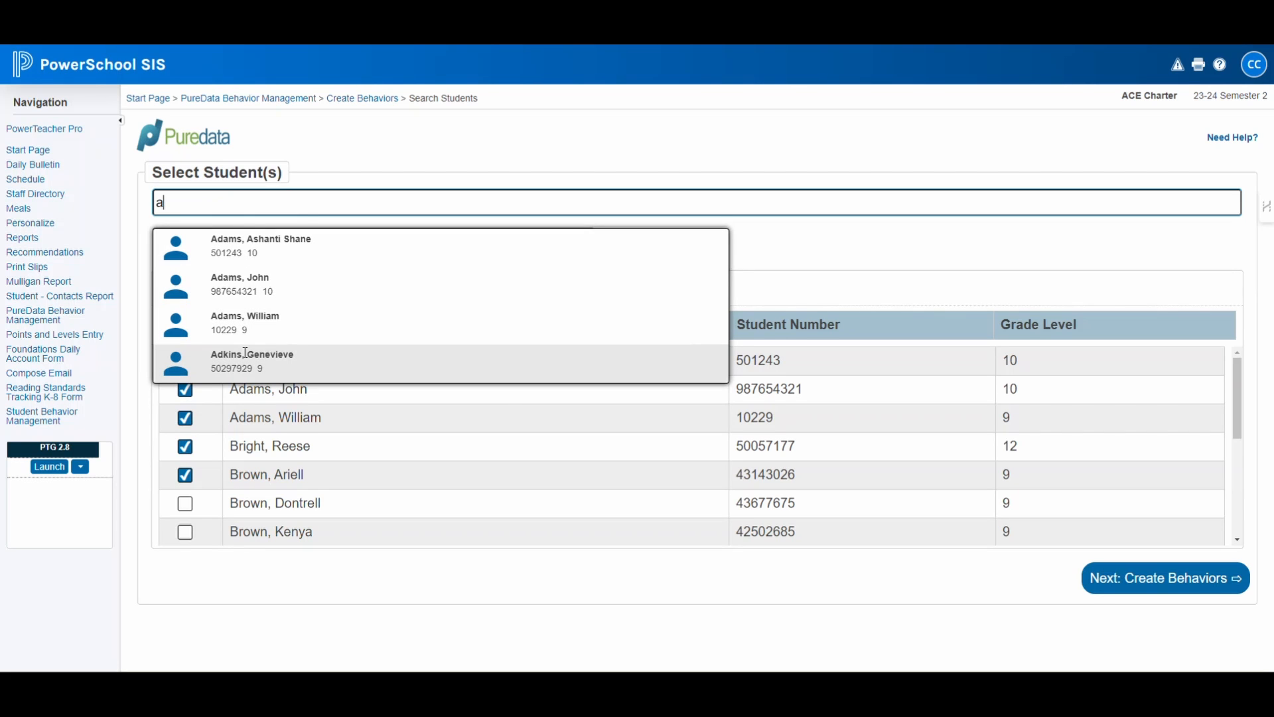
{"action": "left_click", "coordinate": [252, 361]}
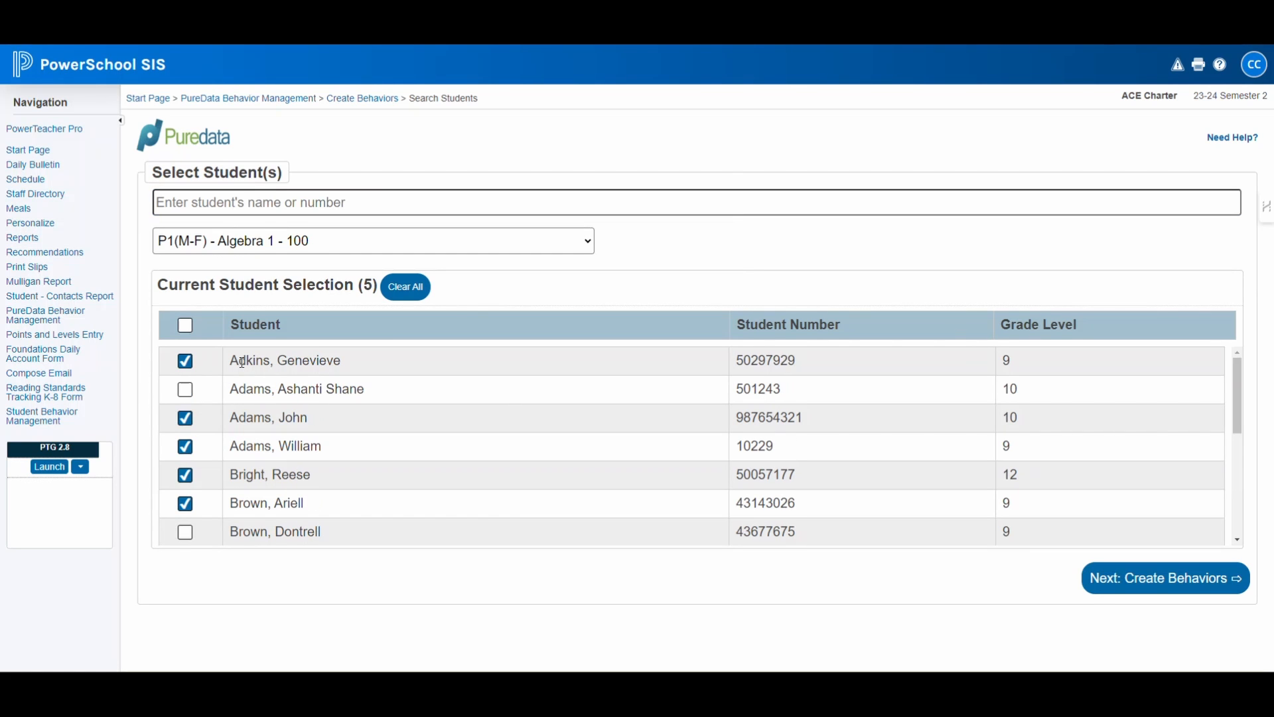
{"action": "mouse_move", "coordinate": [348, 491]}
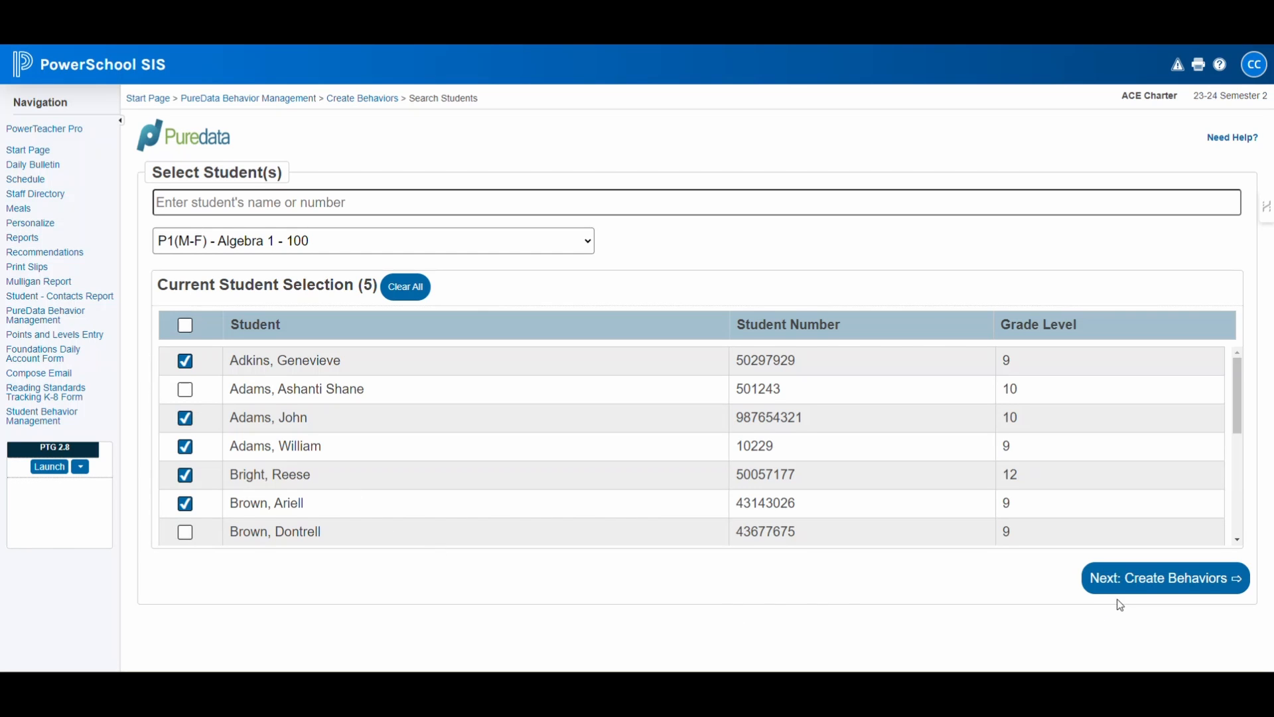
{"action": "mouse_move", "coordinate": [1128, 587]}
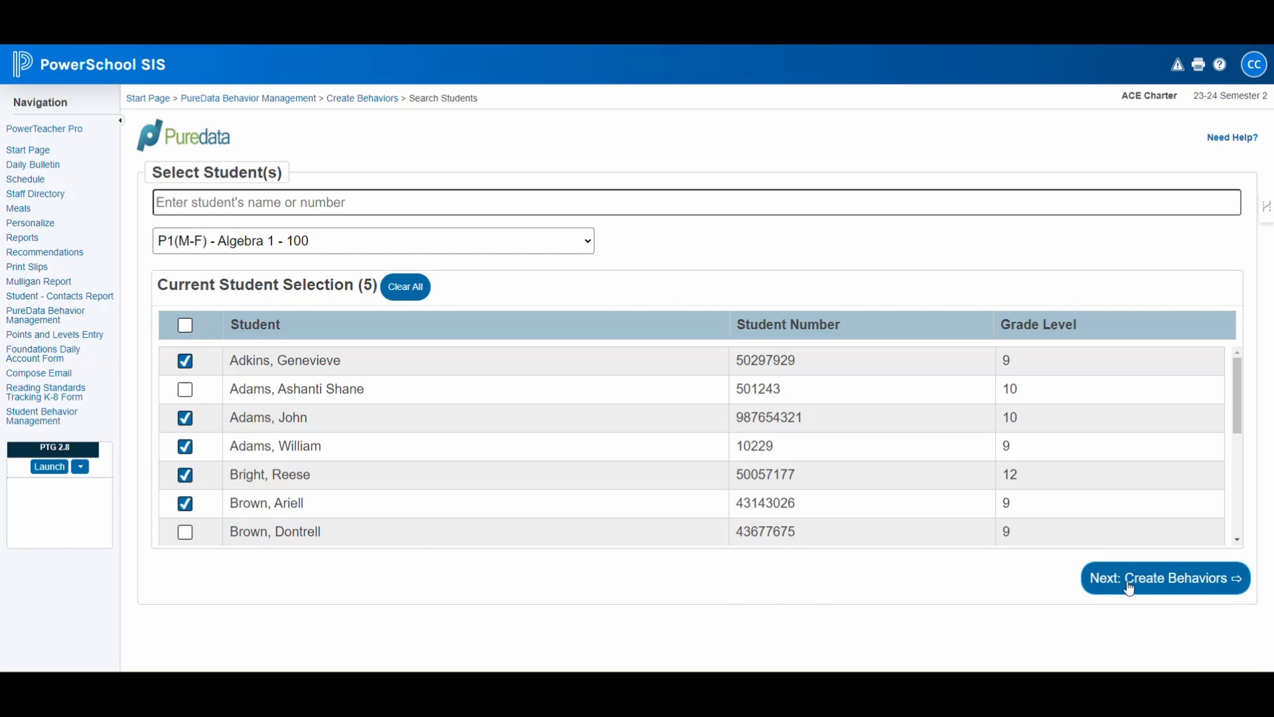
Proceed to the multiple-log form and enable Guardian, Admin(s) and Dr. John (AP) email notifications
{"action": "left_click", "coordinate": [1166, 579]}
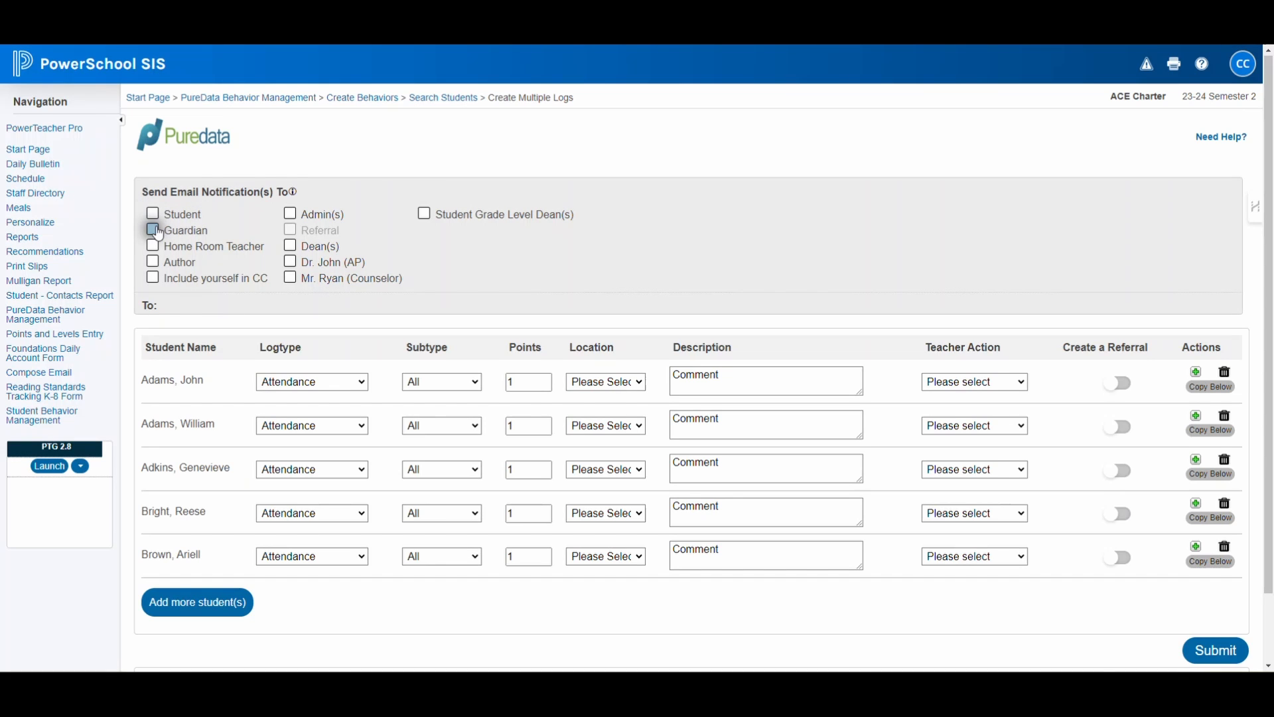
{"action": "left_click", "coordinate": [289, 214]}
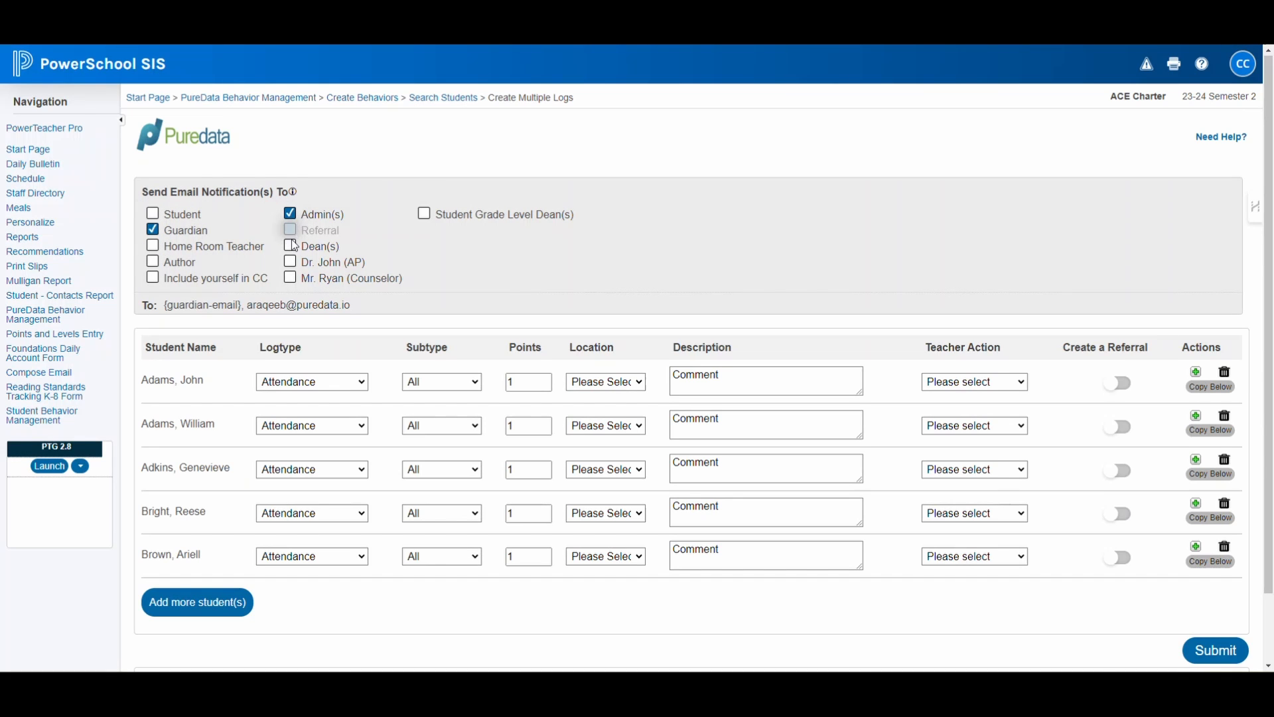
{"action": "left_click", "coordinate": [289, 262]}
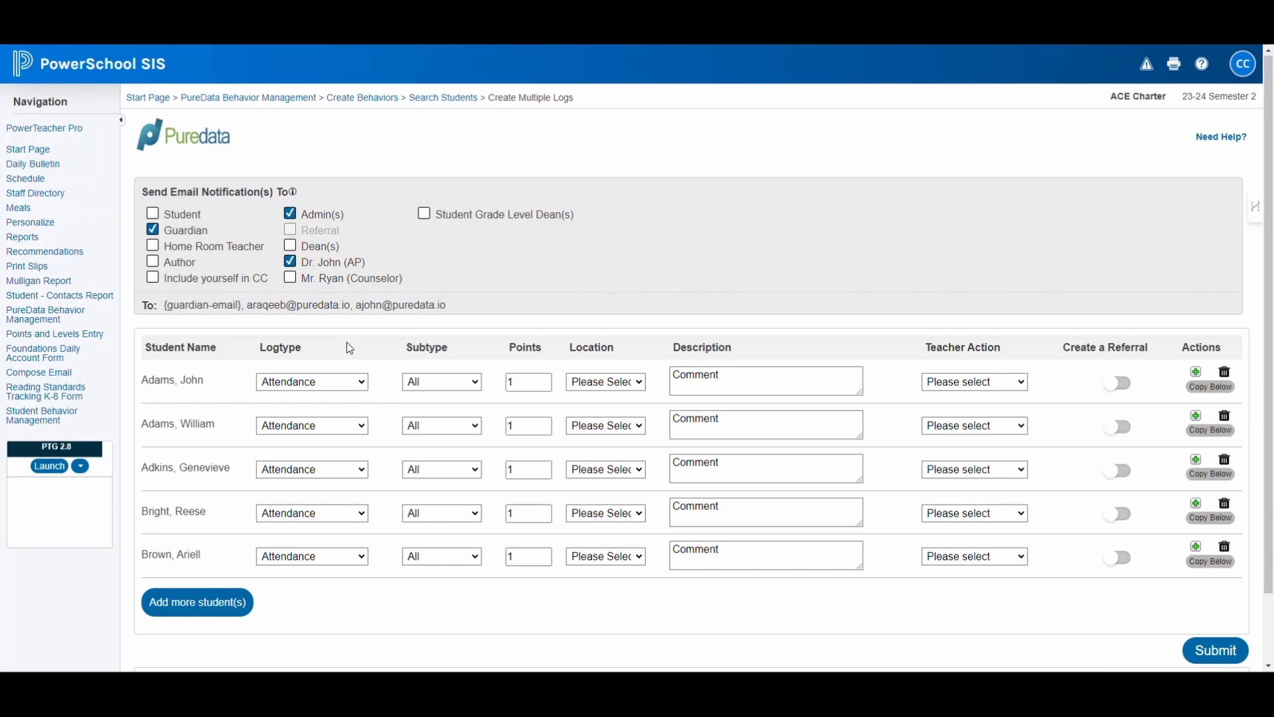
{"action": "mouse_move", "coordinate": [380, 394]}
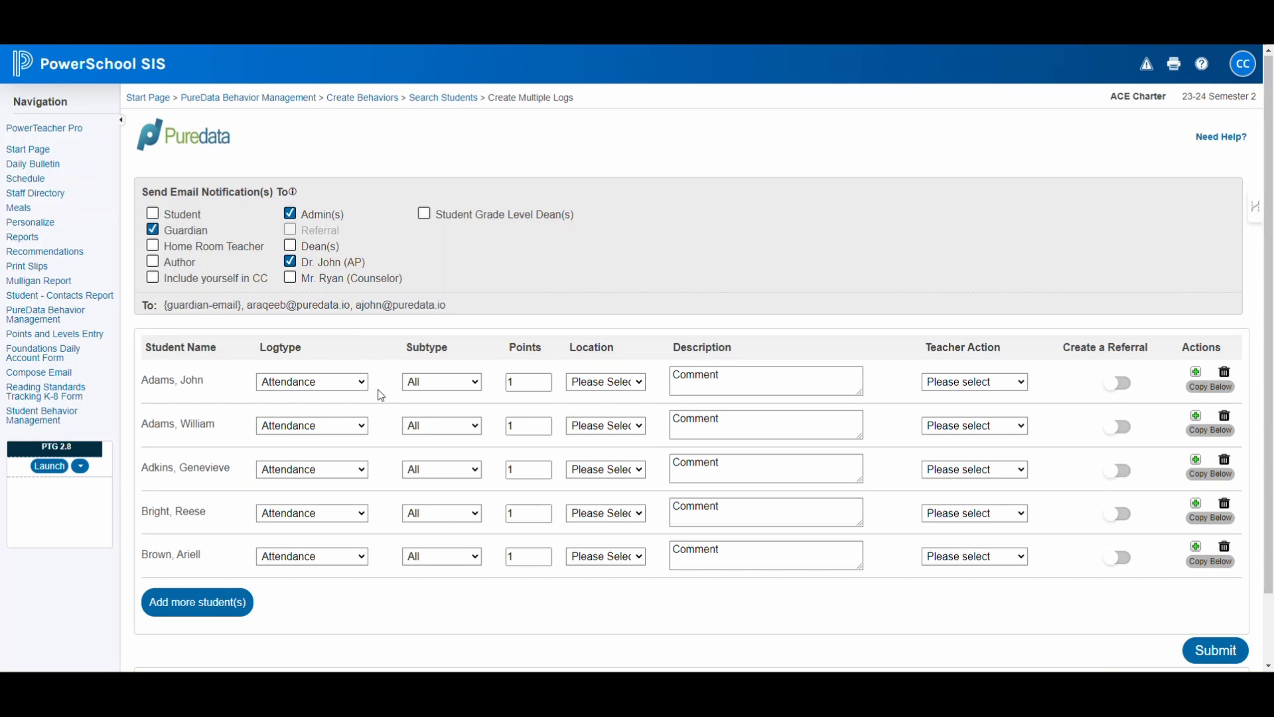
Set John Adams's Logtype to Negative Behaviors, briefly picking Perfect Attendance as subtype
{"action": "left_click", "coordinate": [312, 382]}
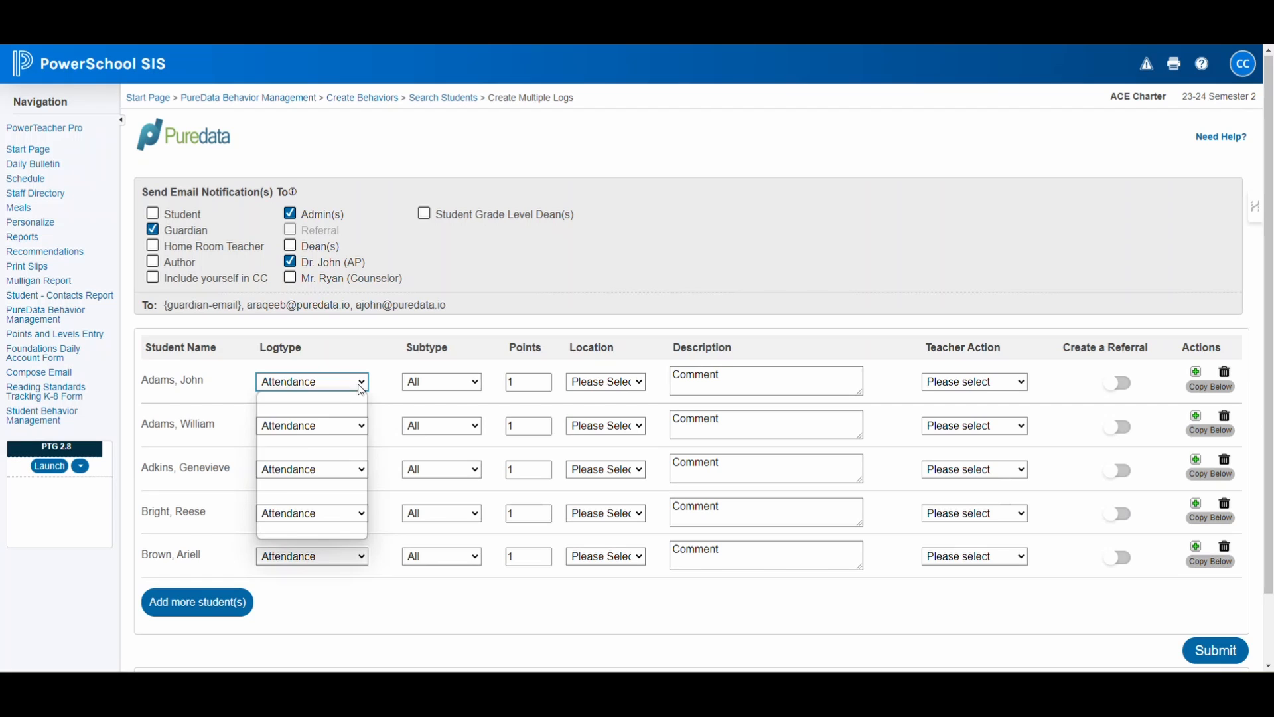
{"action": "left_click", "coordinate": [312, 382]}
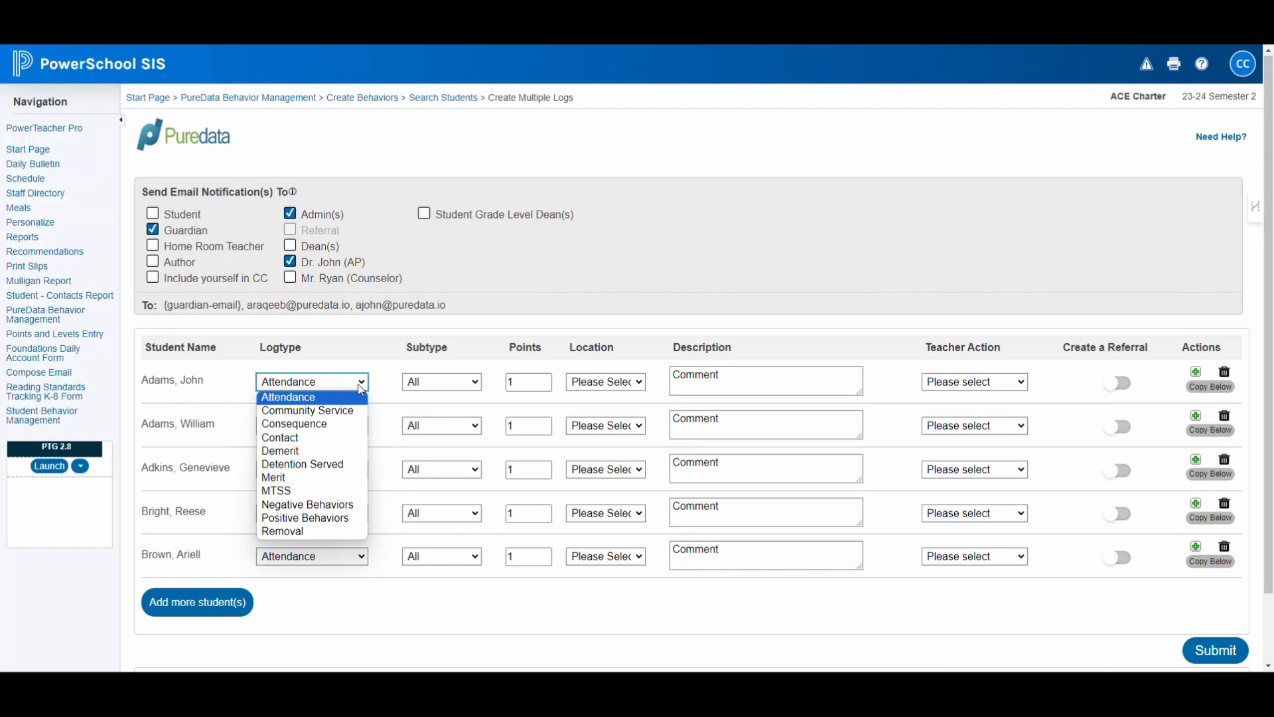
{"action": "mouse_move", "coordinate": [308, 505]}
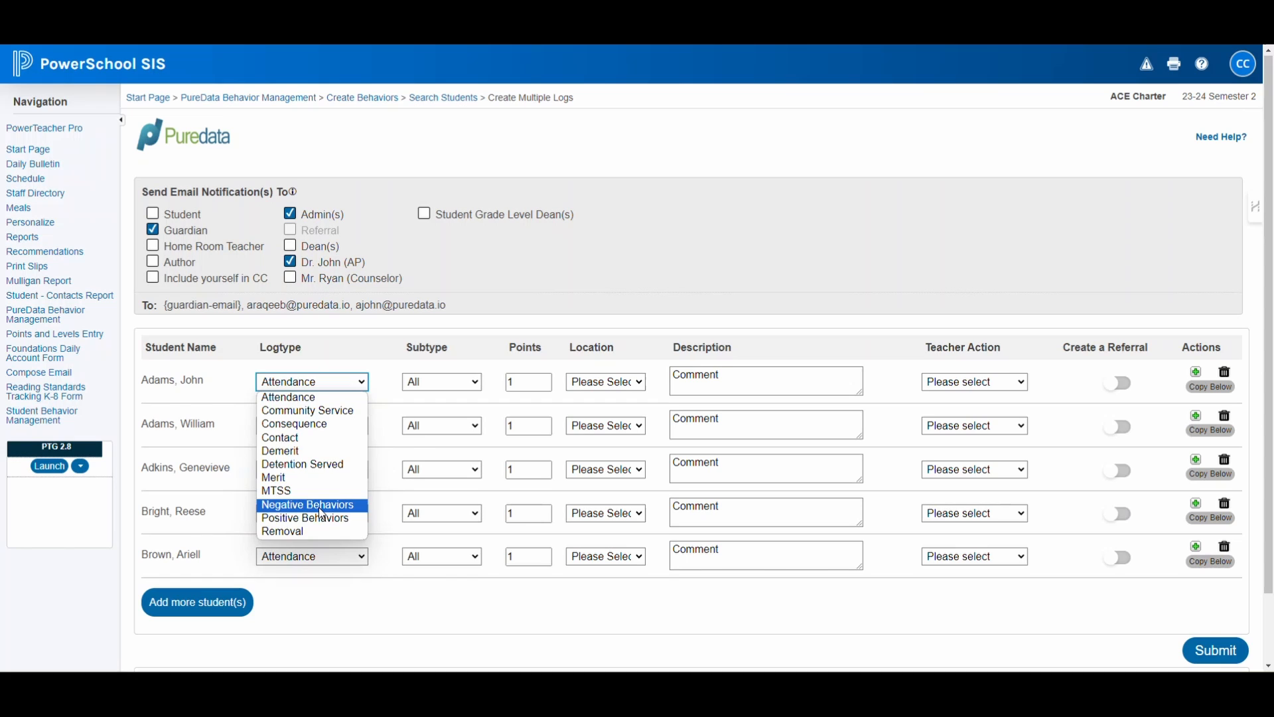
{"action": "left_click", "coordinate": [440, 383]}
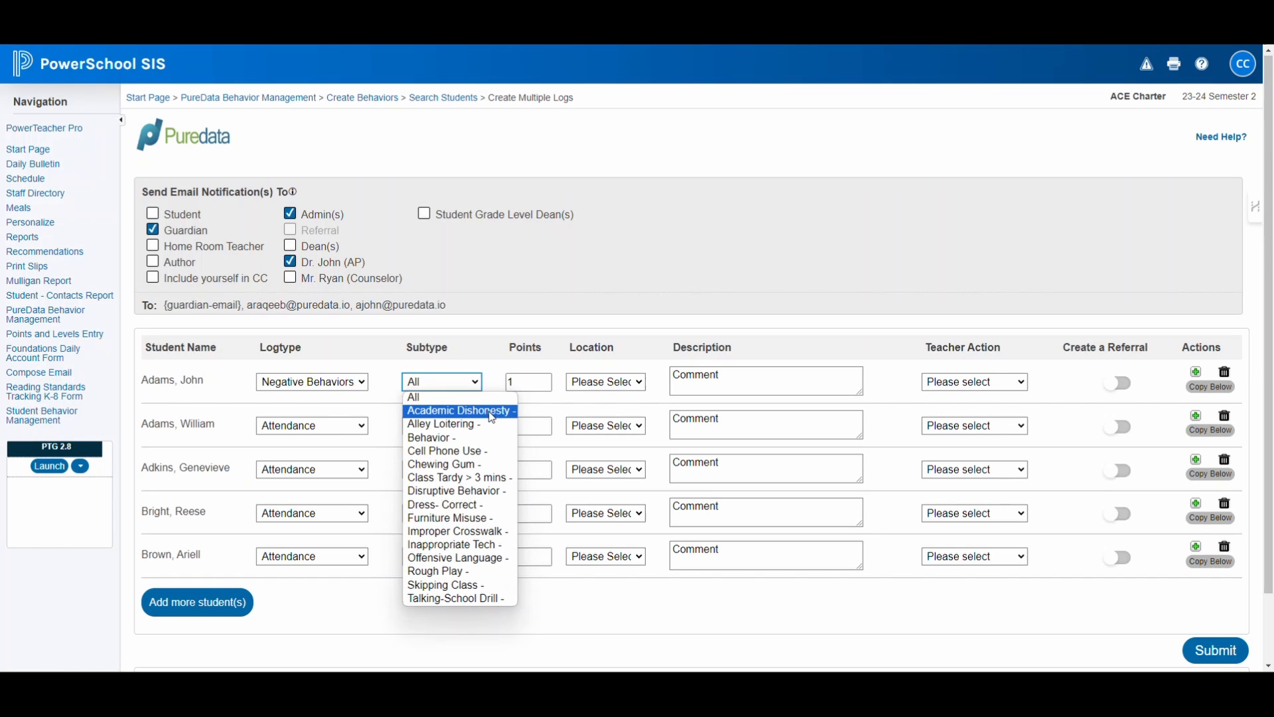
{"action": "mouse_move", "coordinate": [496, 451]}
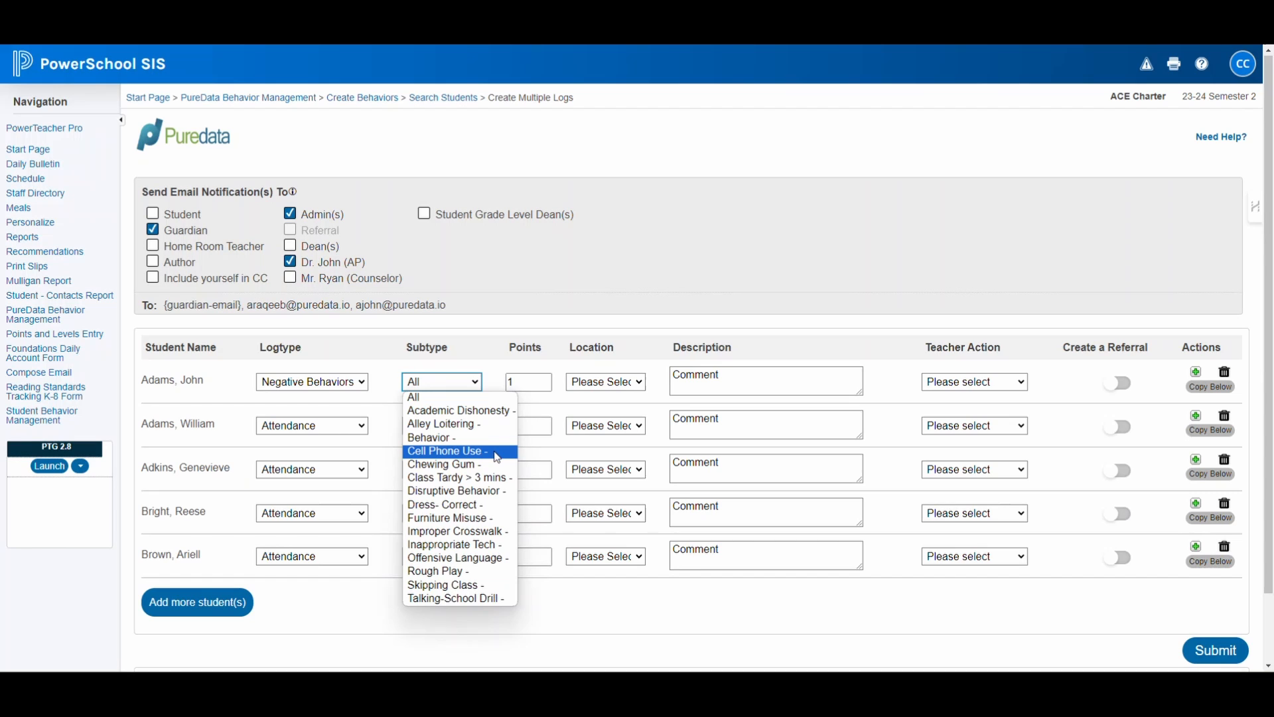
{"action": "mouse_move", "coordinate": [492, 465]}
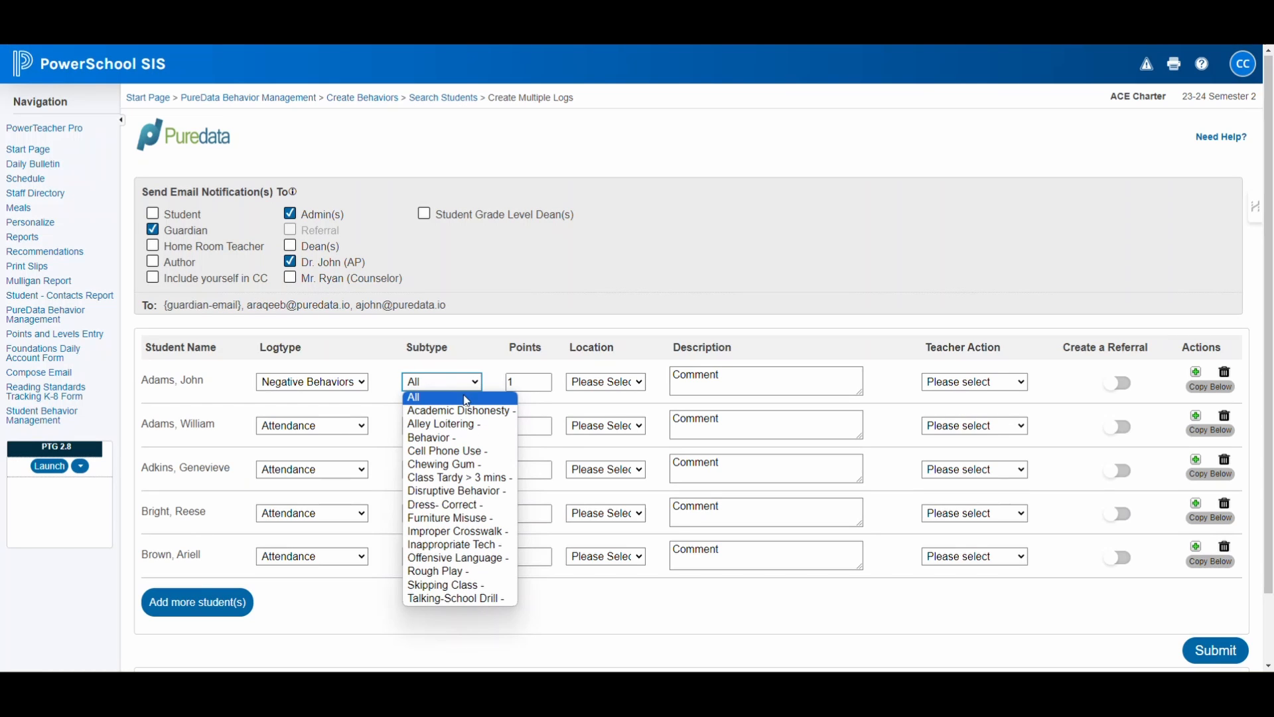
{"action": "mouse_move", "coordinate": [393, 385]}
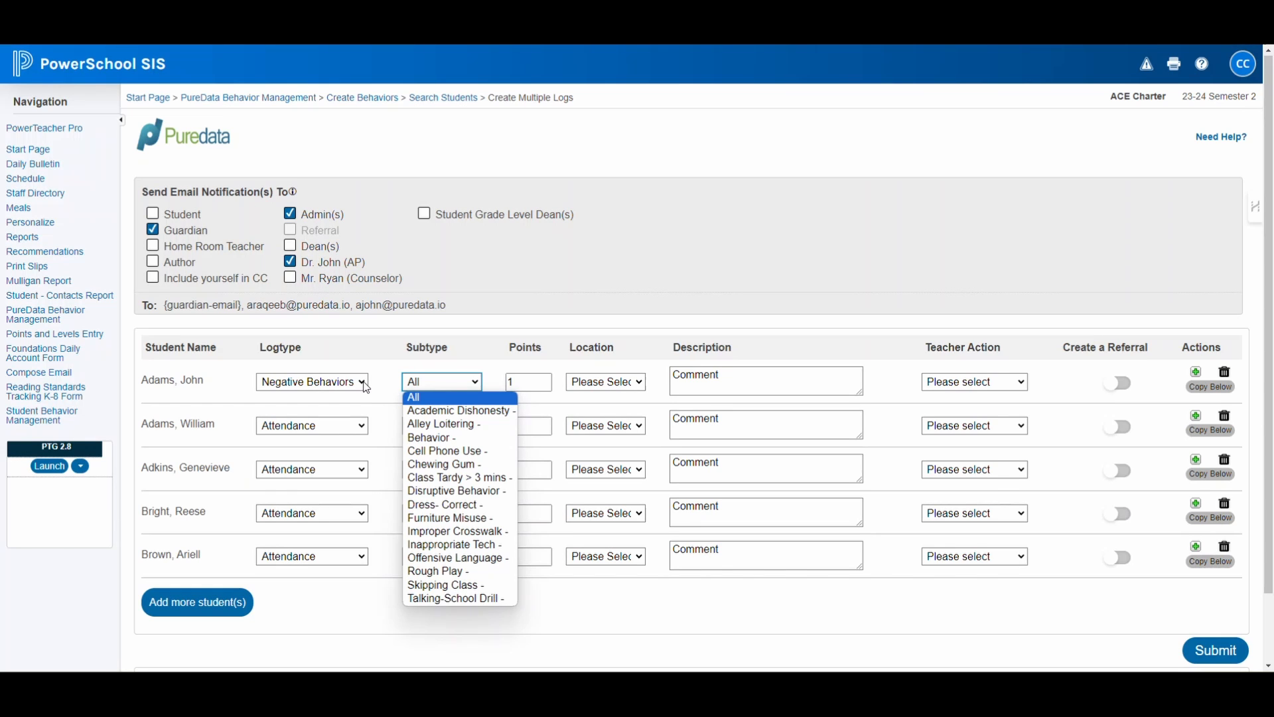
{"action": "left_click", "coordinate": [312, 383]}
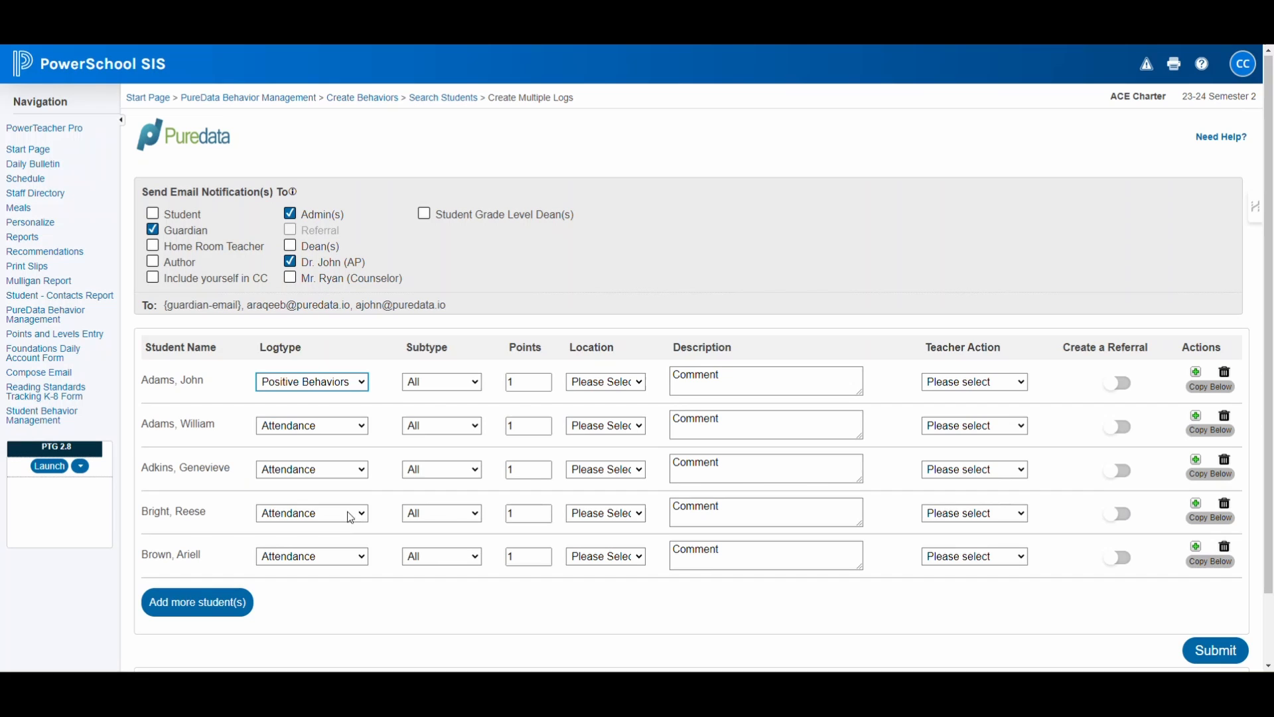
{"action": "left_click", "coordinate": [440, 382]}
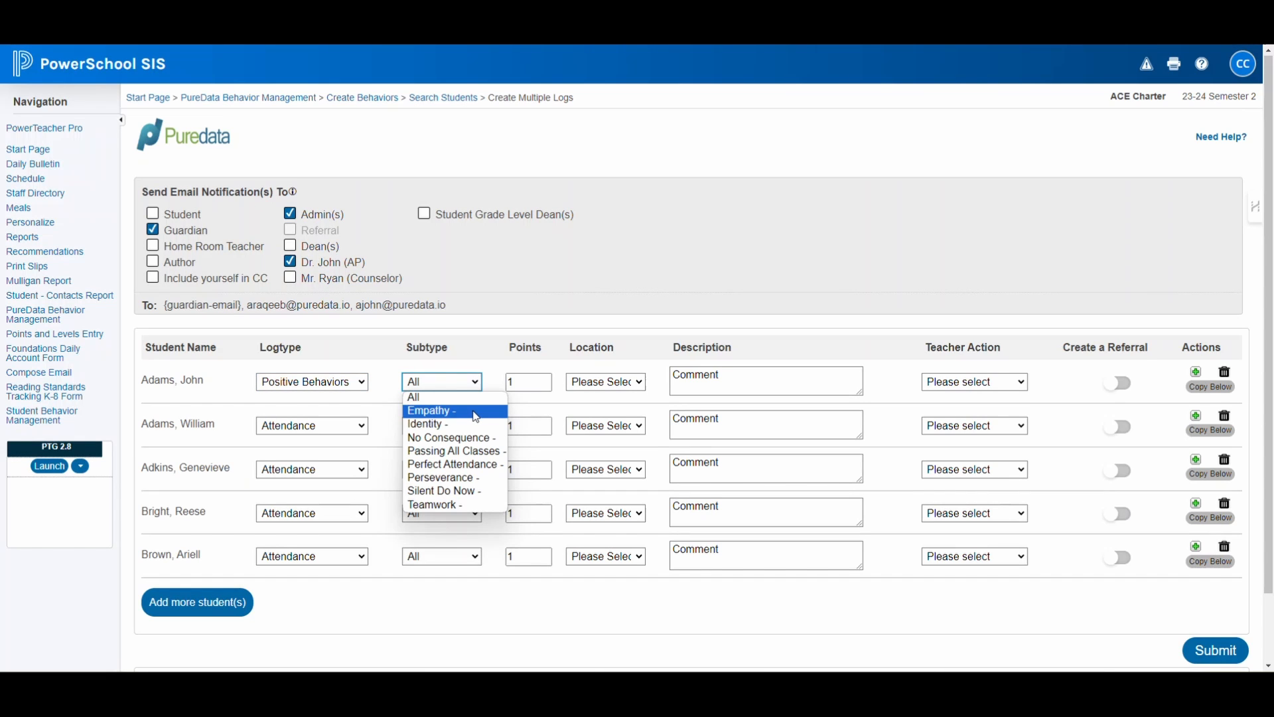
{"action": "mouse_move", "coordinate": [476, 415]}
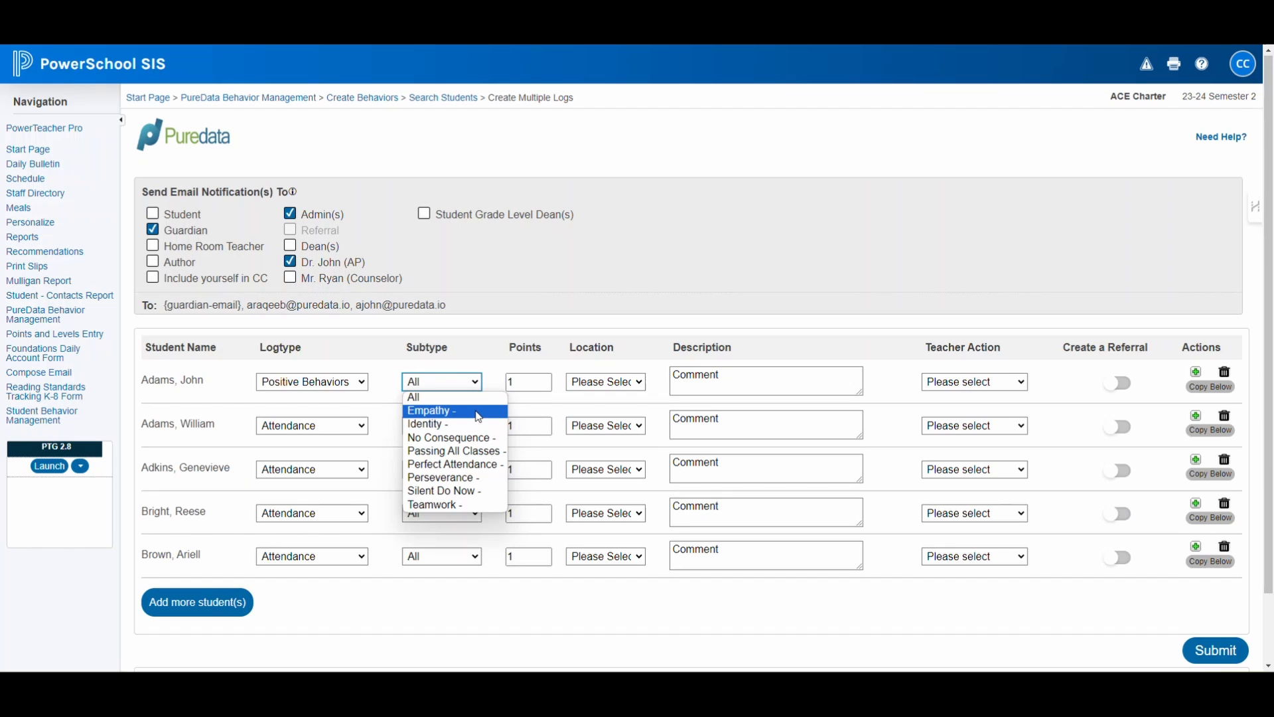
{"action": "left_click", "coordinate": [427, 411]}
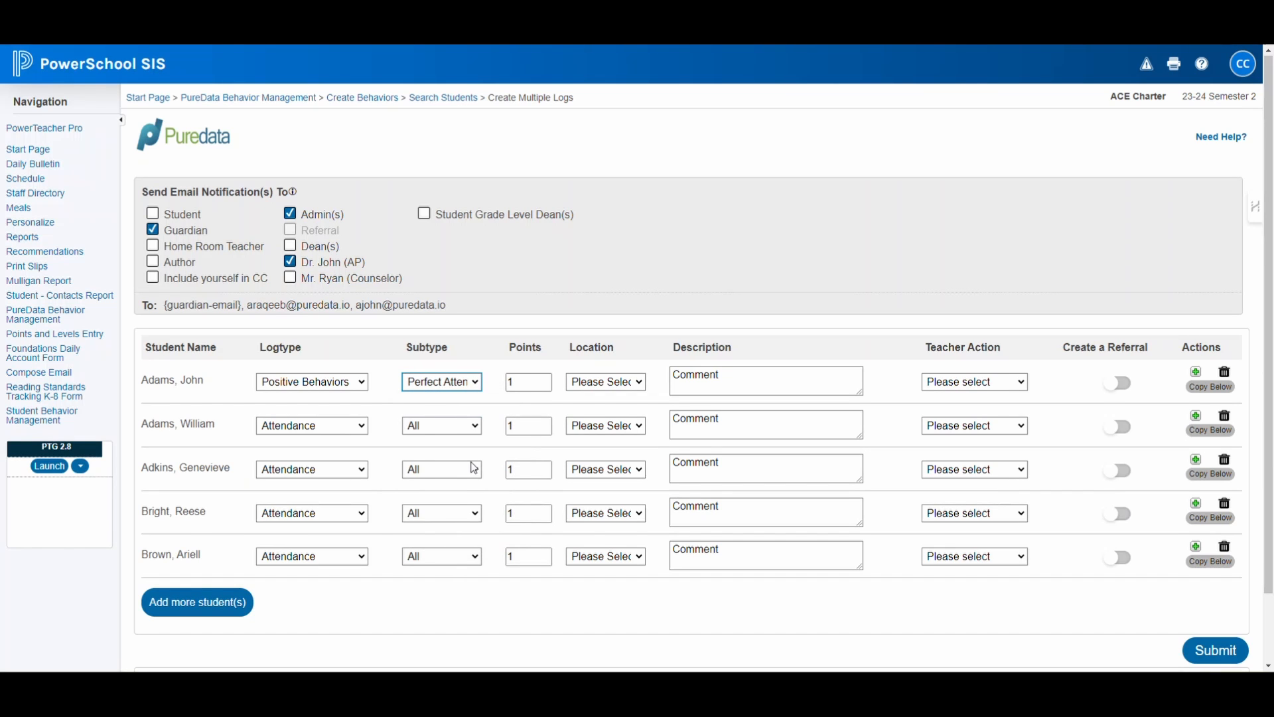
Correct John Adams's Subtype to Cell Phone Use worth 8 points
{"action": "left_click", "coordinate": [441, 382]}
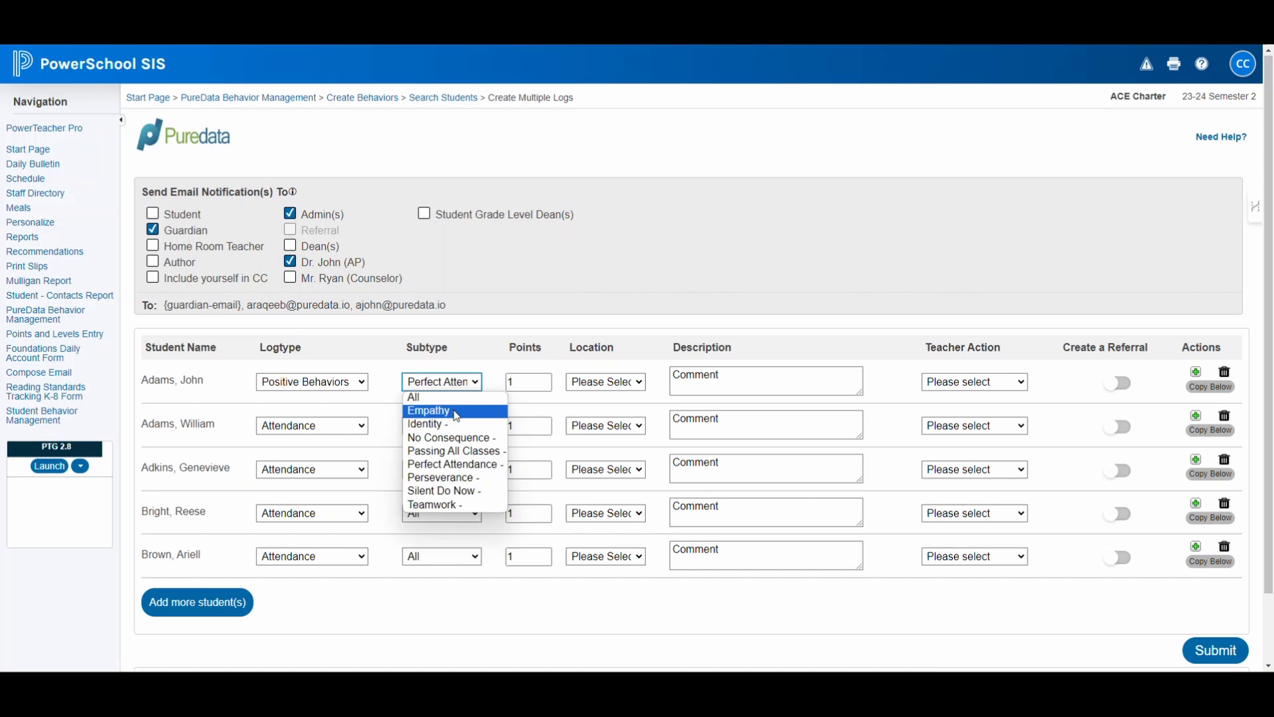
{"action": "mouse_move", "coordinate": [433, 505]}
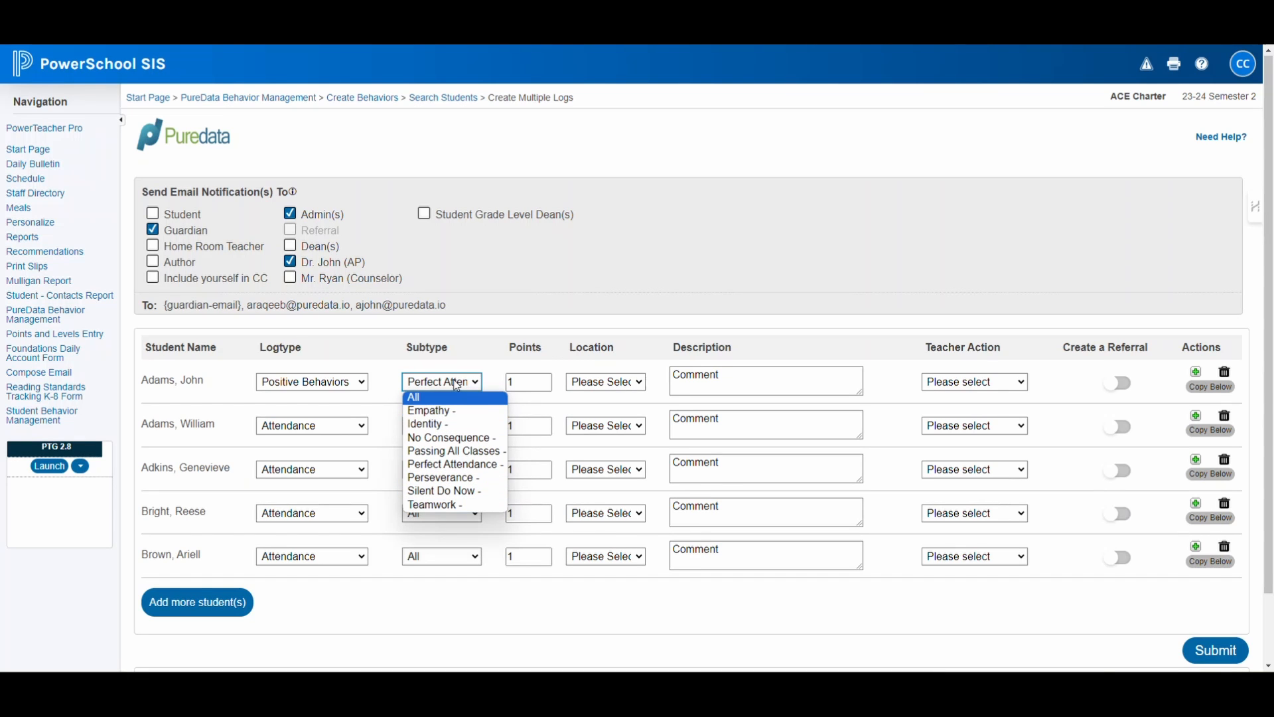
{"action": "left_click", "coordinate": [311, 382]}
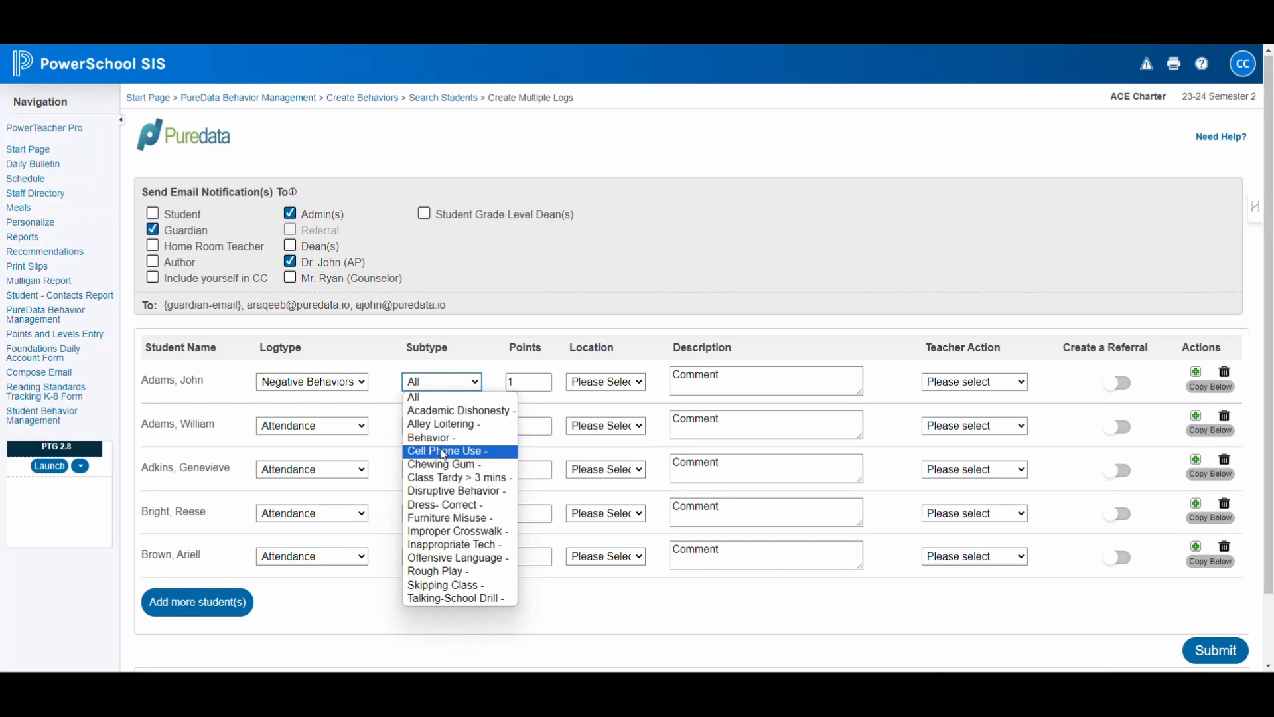
{"action": "left_click", "coordinate": [443, 451]}
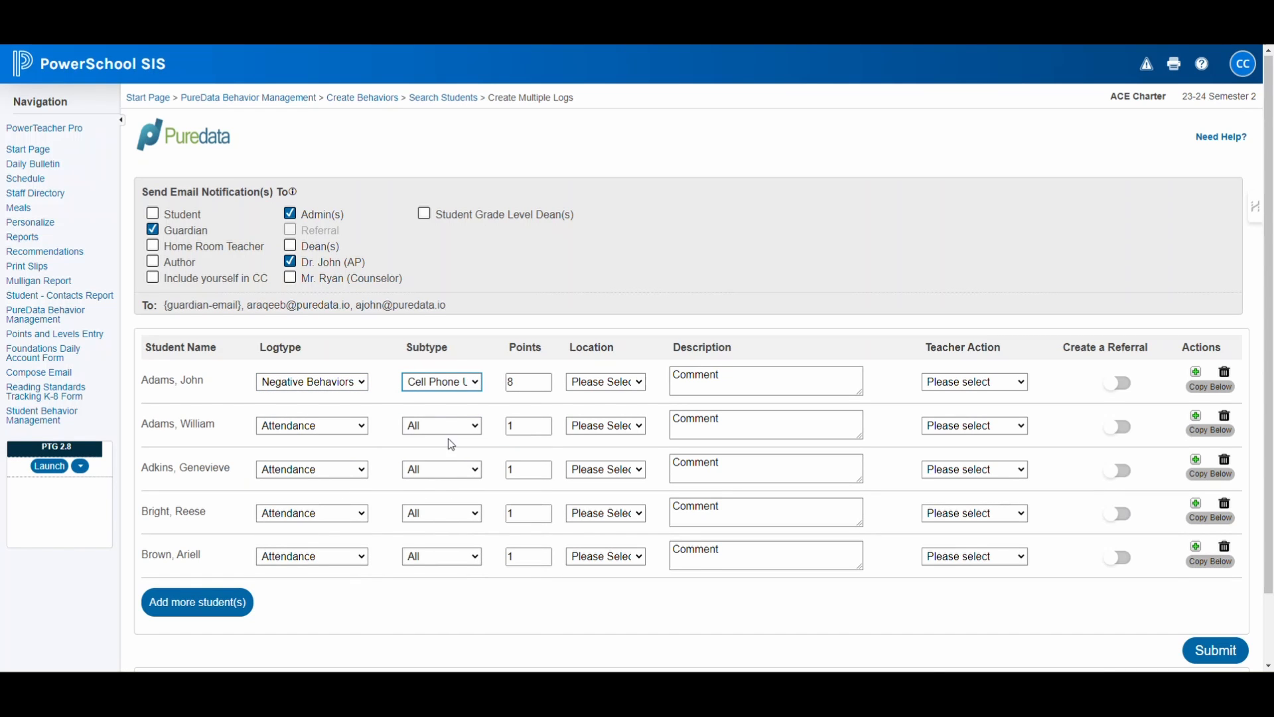
{"action": "mouse_move", "coordinate": [466, 409]}
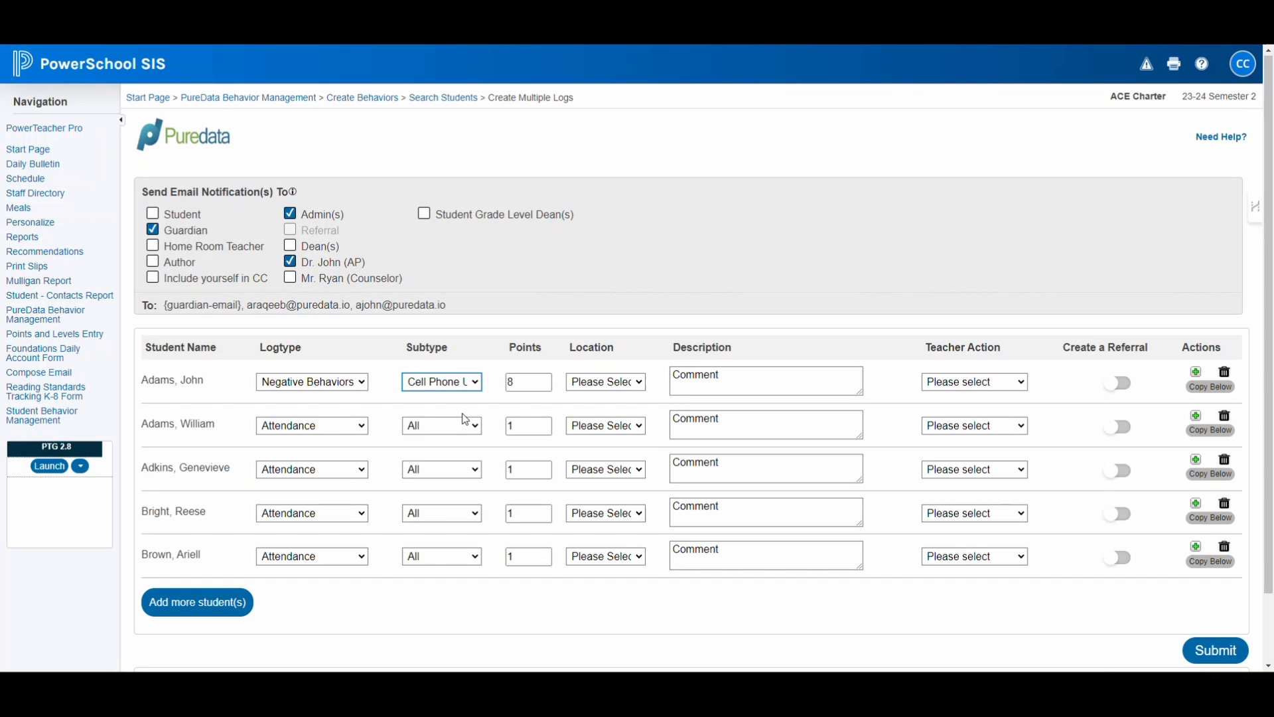
{"action": "mouse_move", "coordinate": [496, 373]}
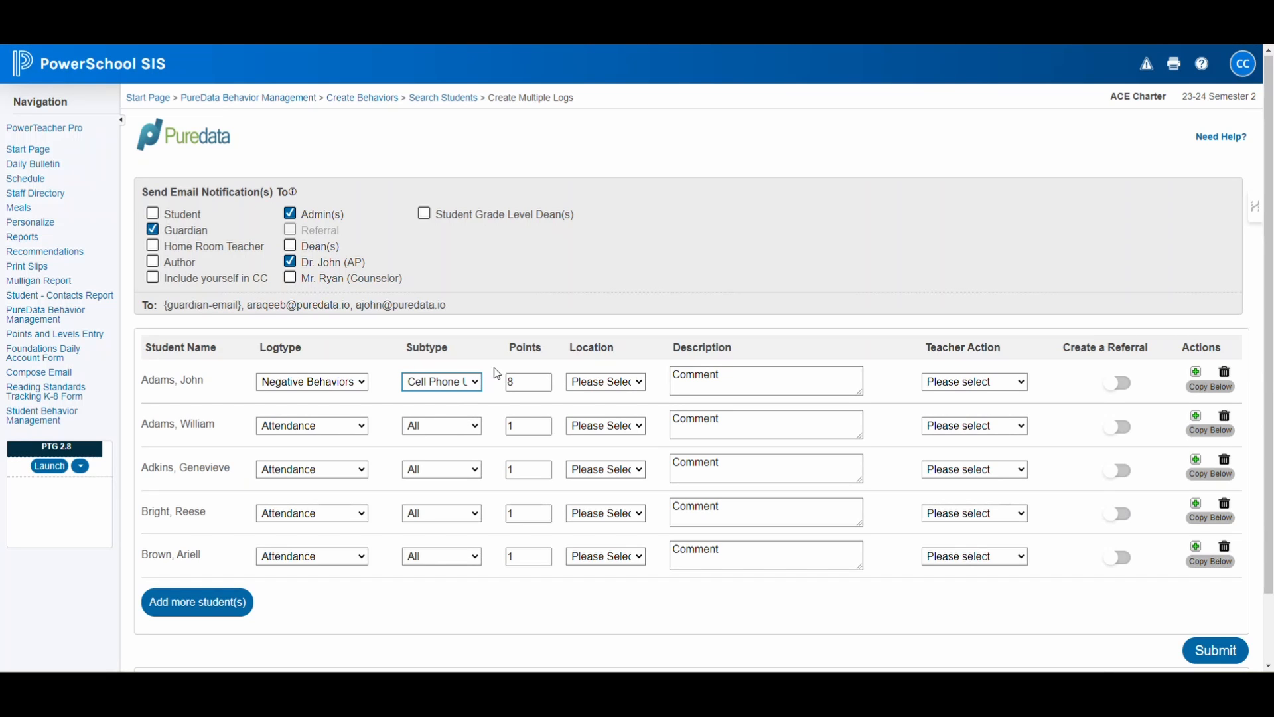
{"action": "mouse_move", "coordinate": [523, 405]}
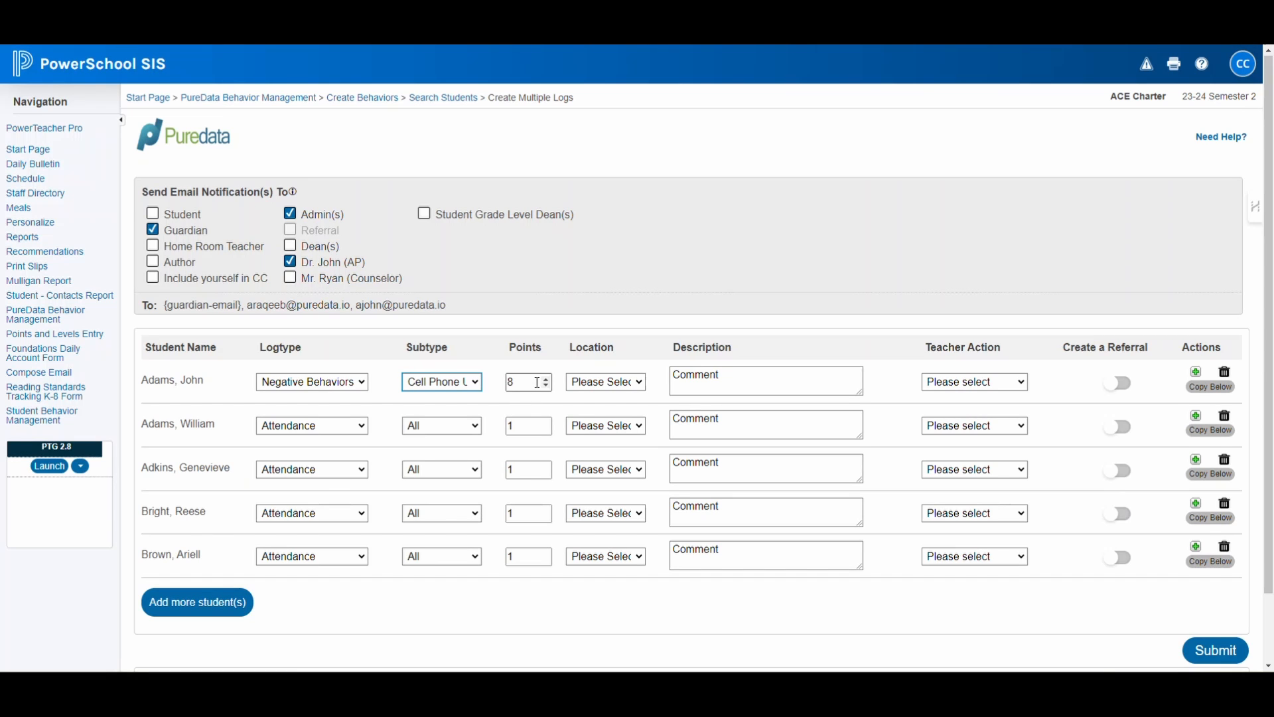
Set Location to Classroom and replace the comment with a description of the observed phone use
{"action": "left_click", "coordinate": [605, 383]}
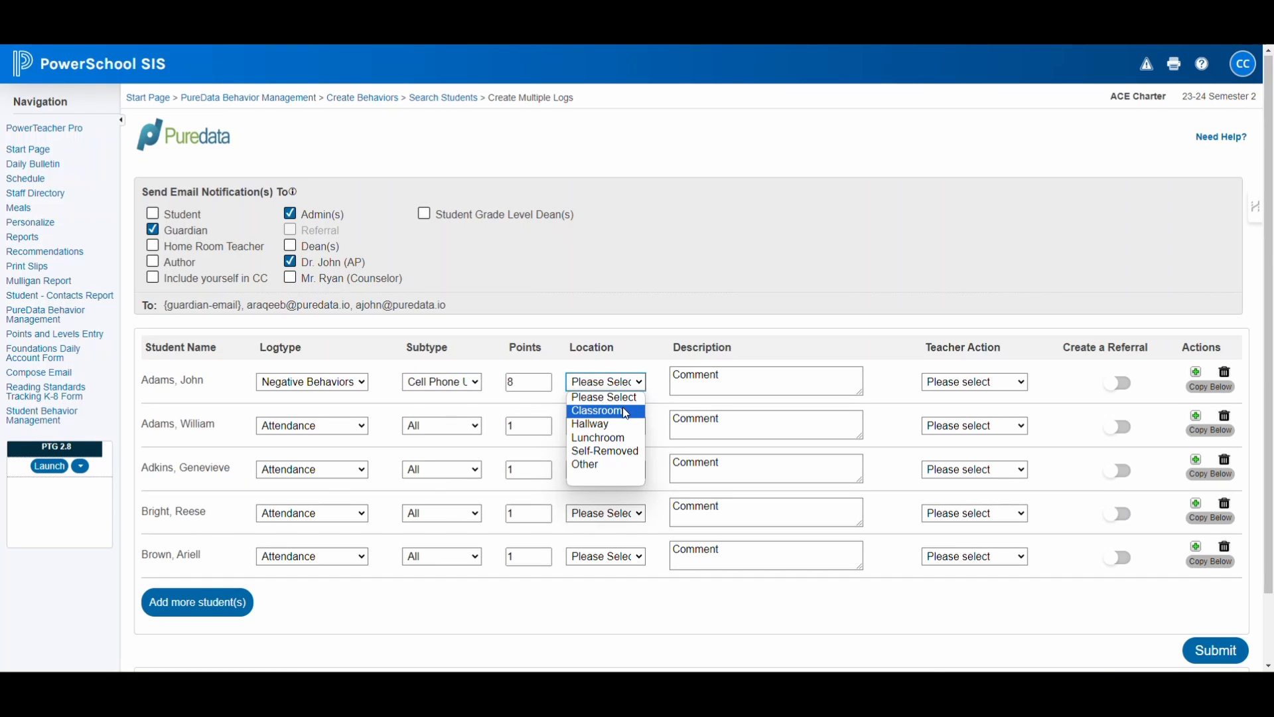
{"action": "left_click", "coordinate": [597, 410]}
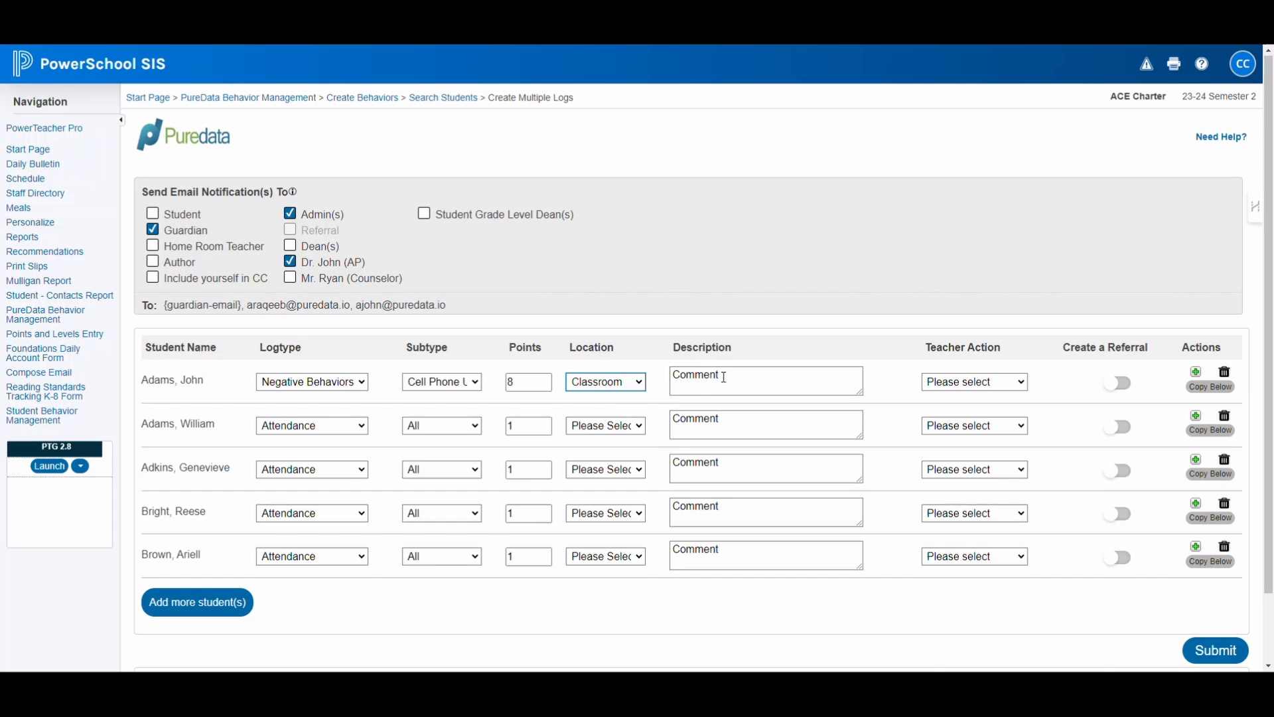
{"action": "double_click", "coordinate": [696, 375]}
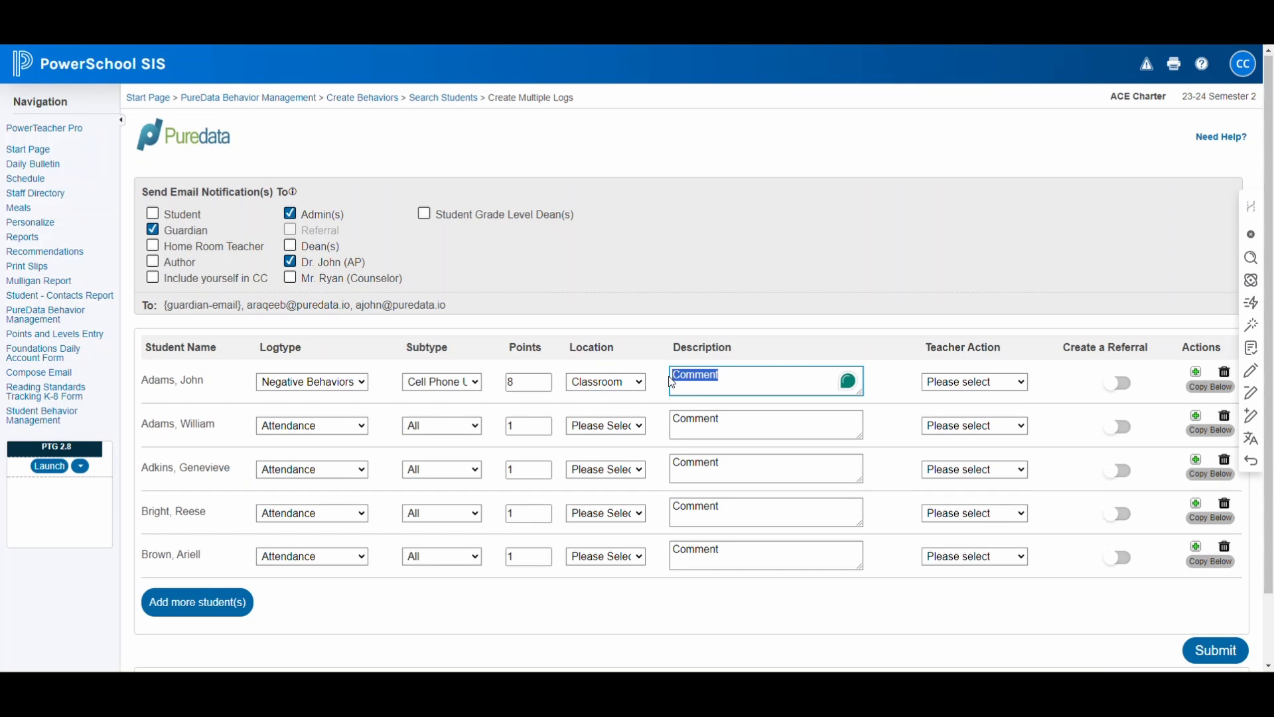
{"action": "type", "text": "phone in the classroom and will take steps to include this observation in our records."}
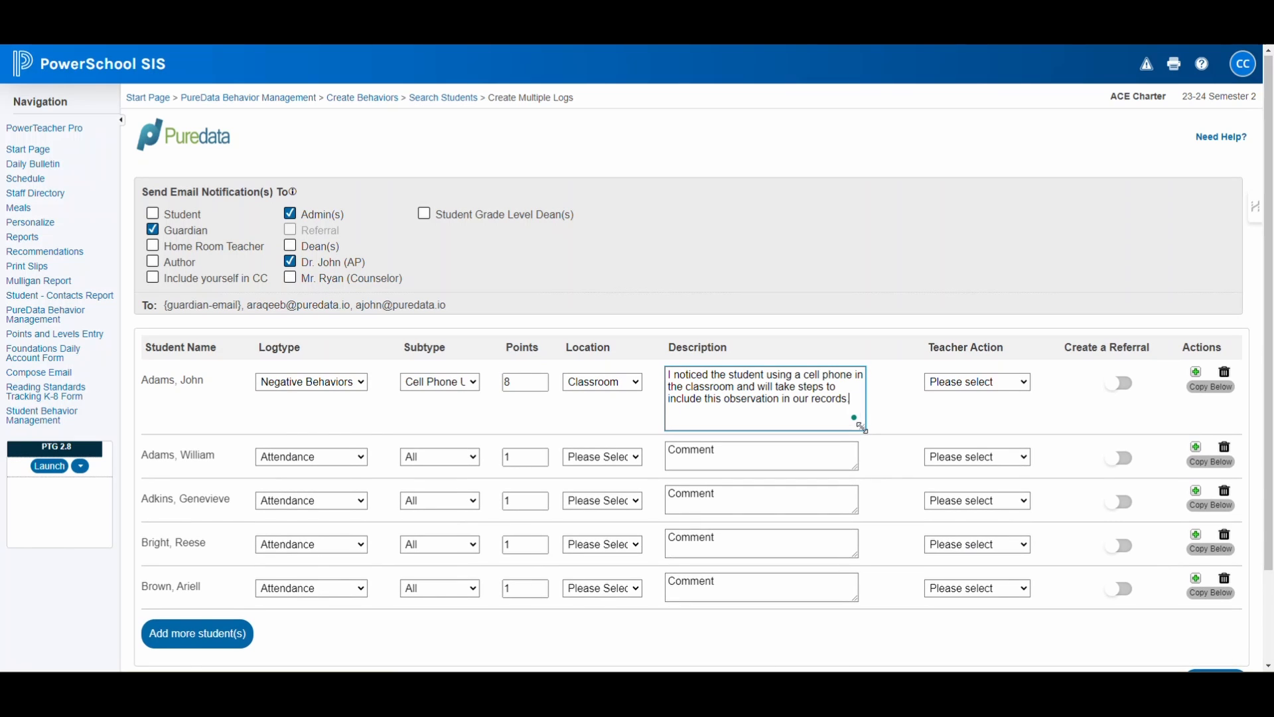
{"action": "left_click", "coordinate": [977, 382]}
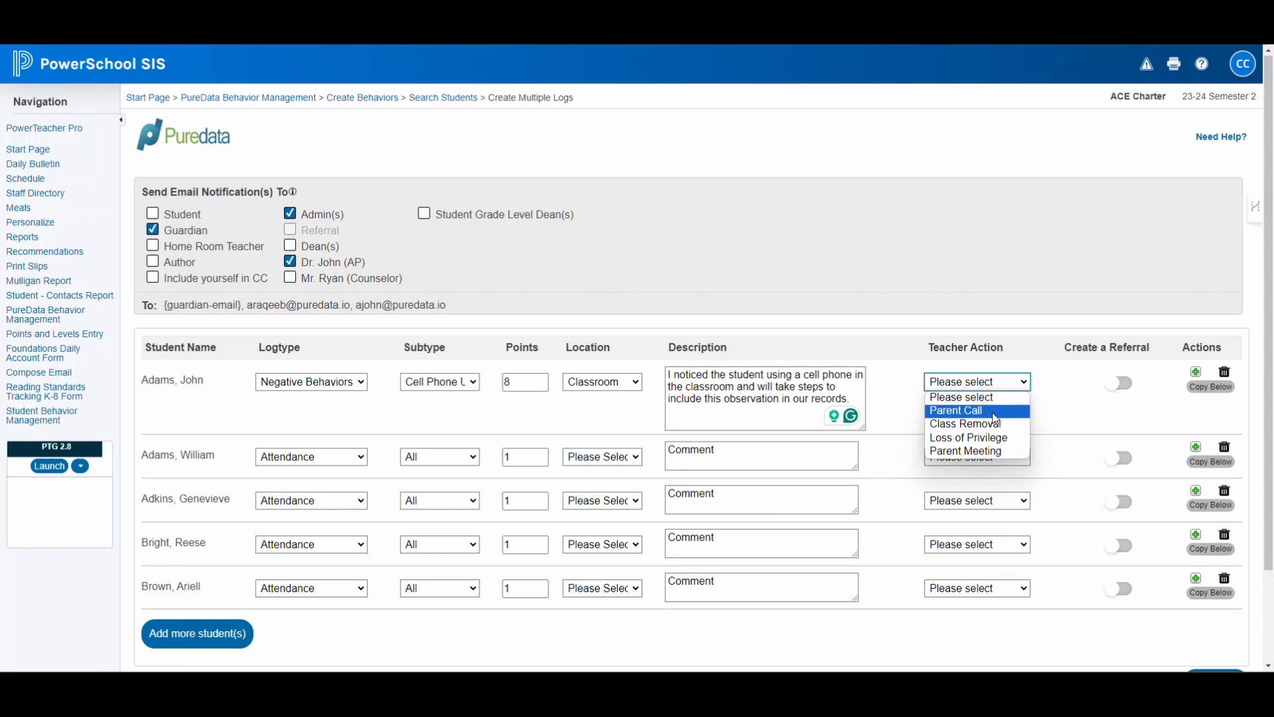
{"action": "mouse_move", "coordinate": [975, 438]}
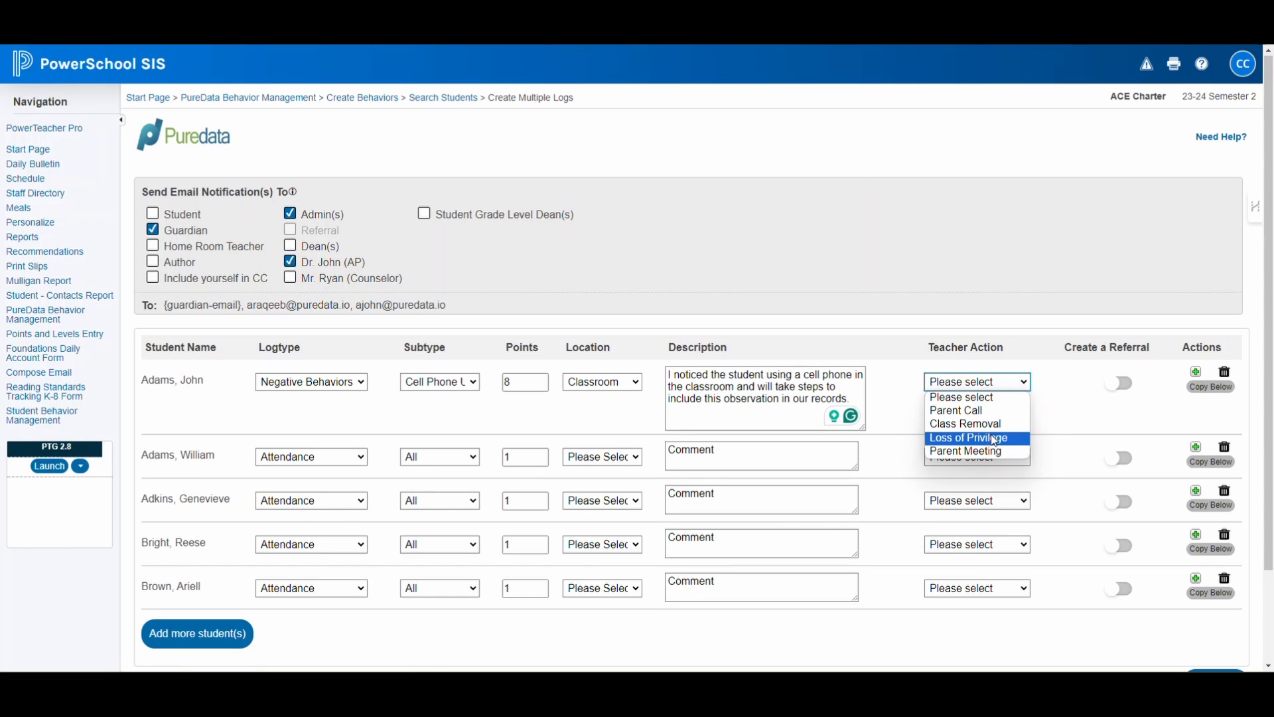
{"action": "left_click", "coordinate": [970, 436]}
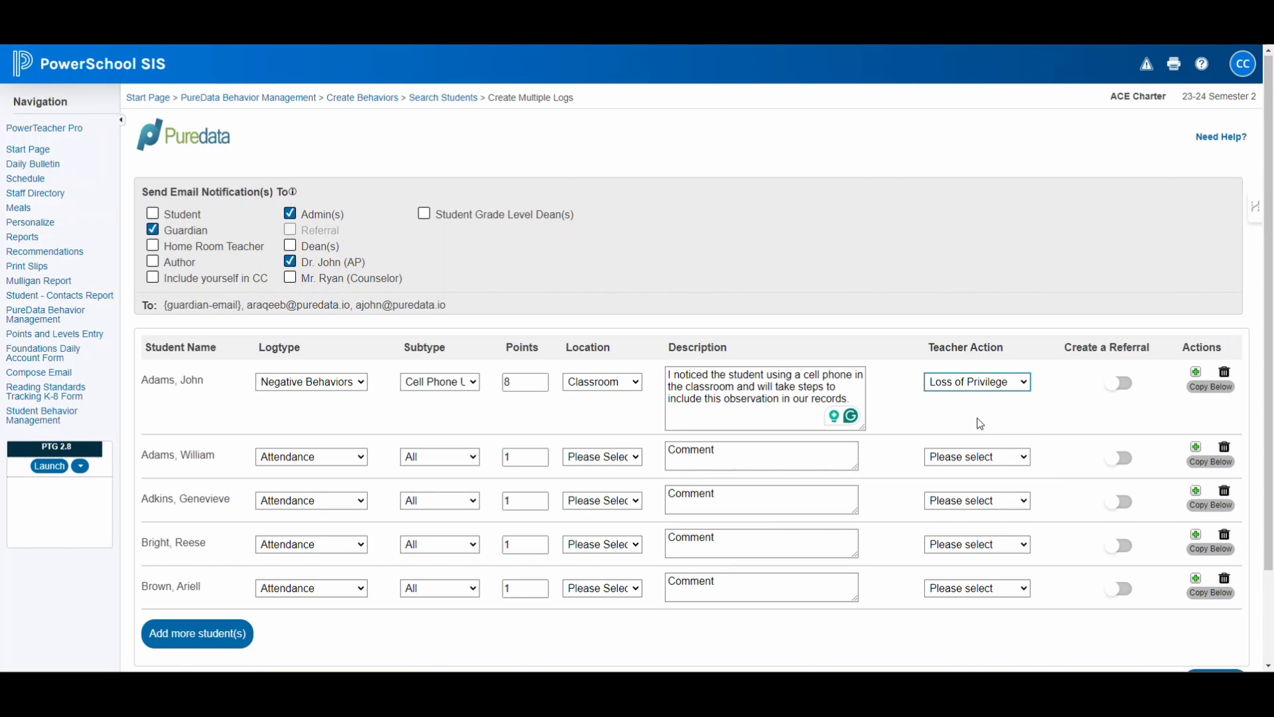
{"action": "mouse_move", "coordinate": [1113, 419]}
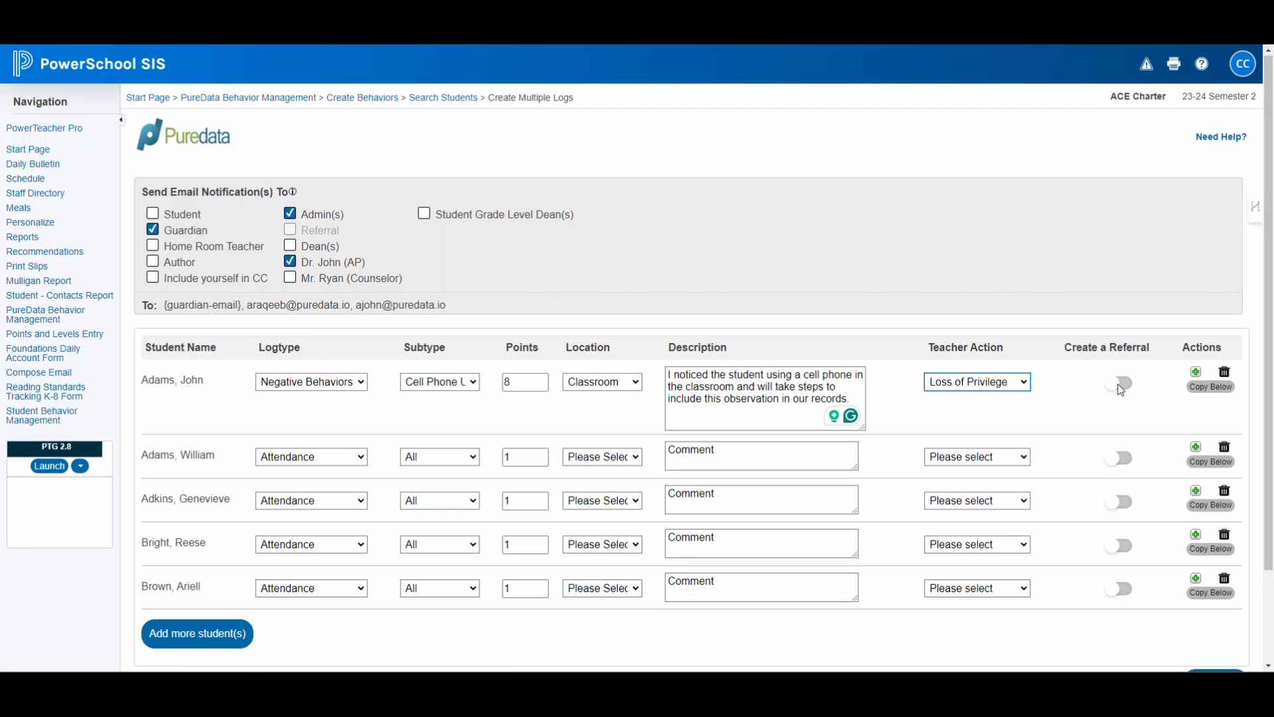
{"action": "left_click", "coordinate": [1117, 384]}
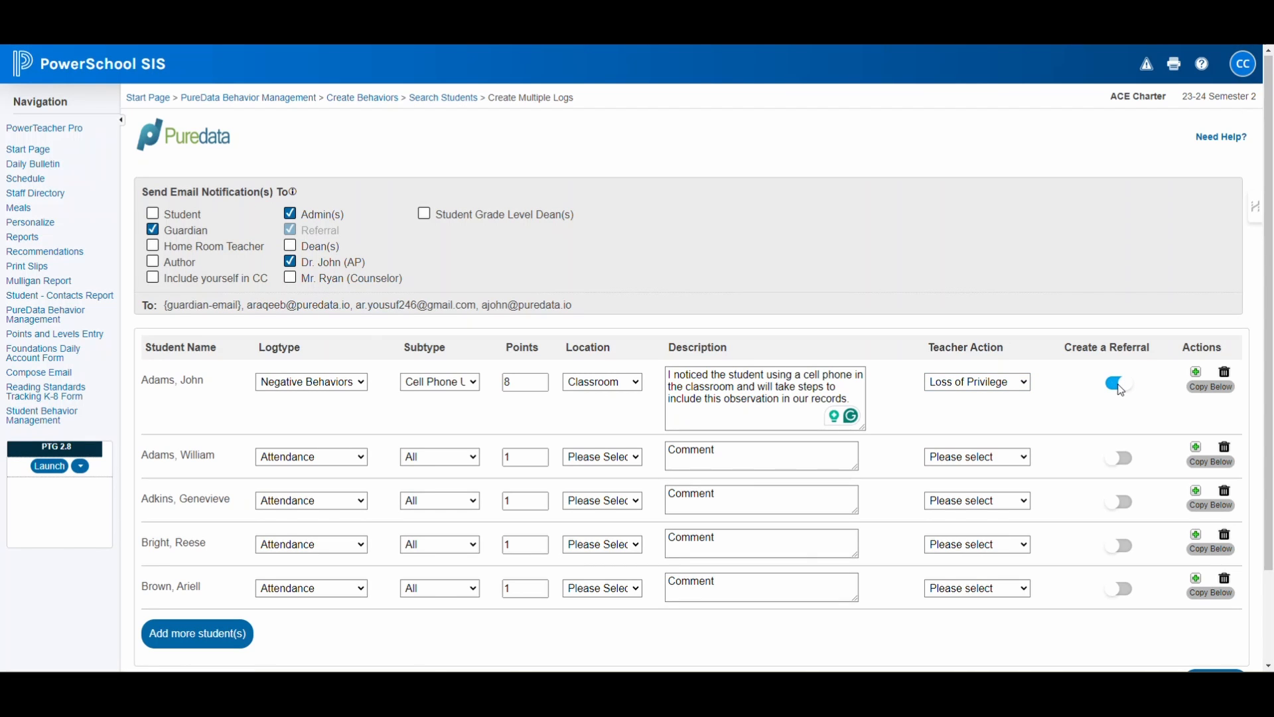
{"action": "mouse_move", "coordinate": [1120, 400]}
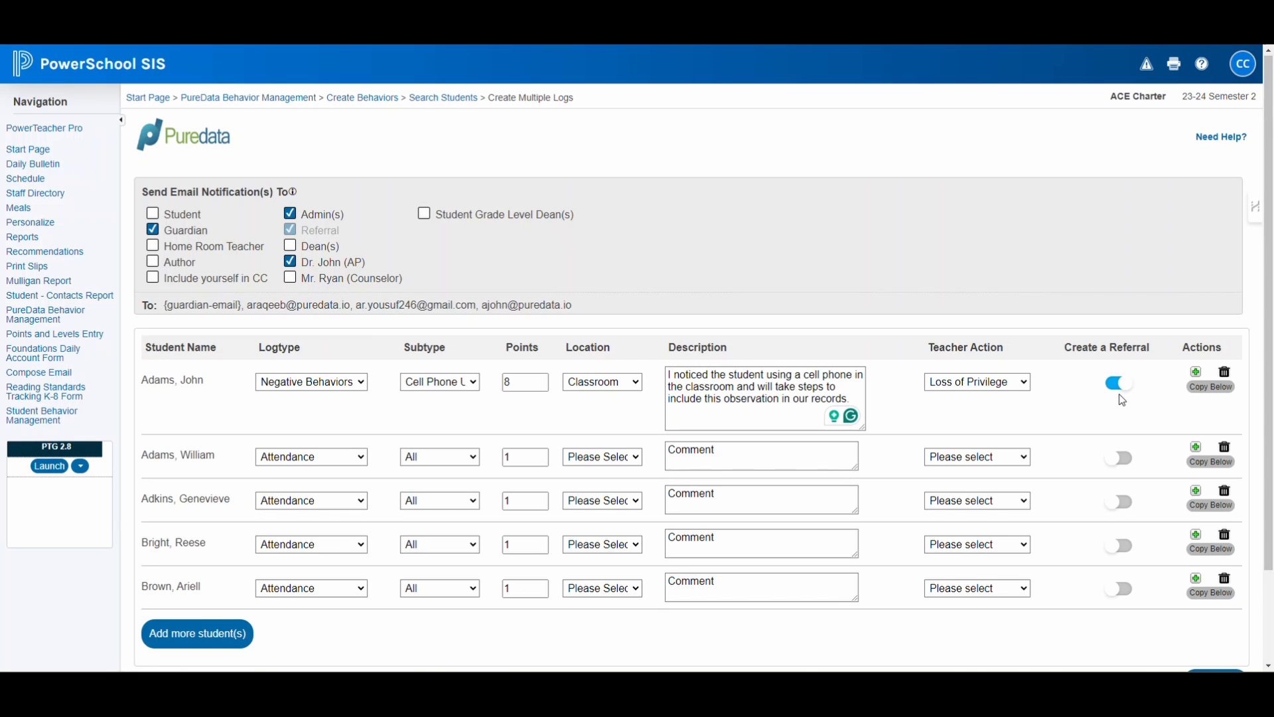
{"action": "mouse_move", "coordinate": [1126, 404]}
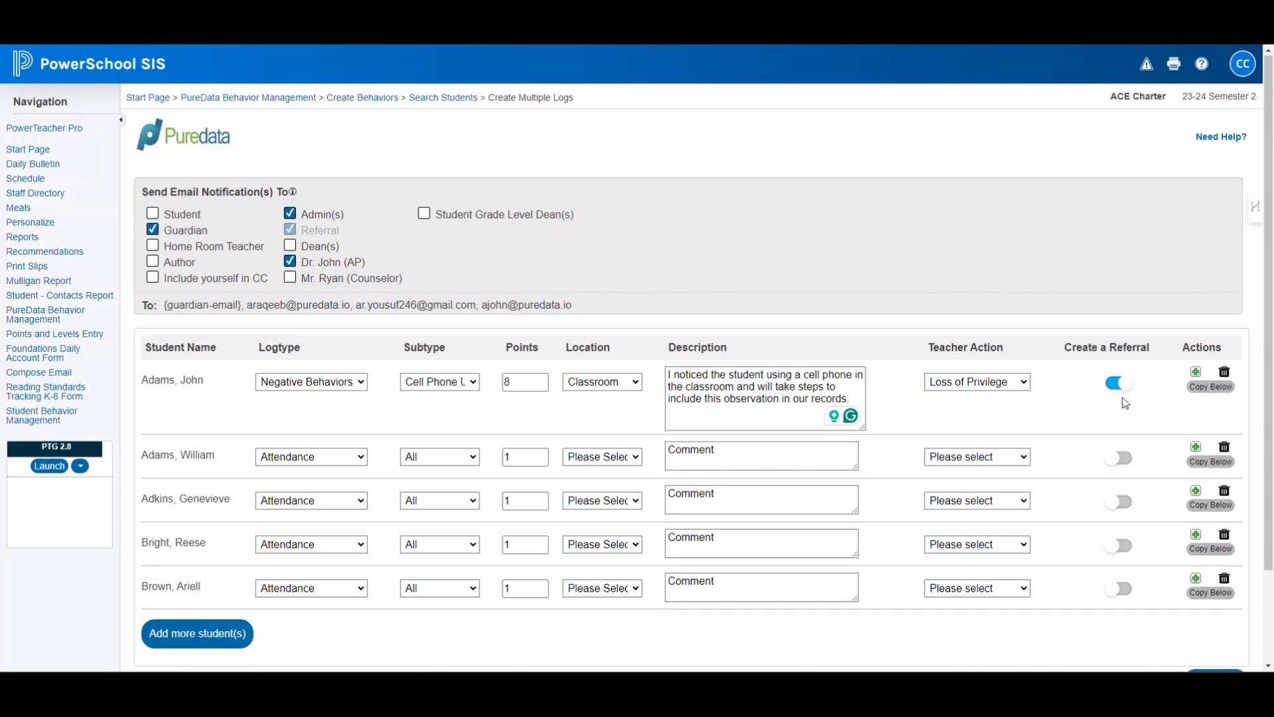
{"action": "mouse_move", "coordinate": [1223, 401]}
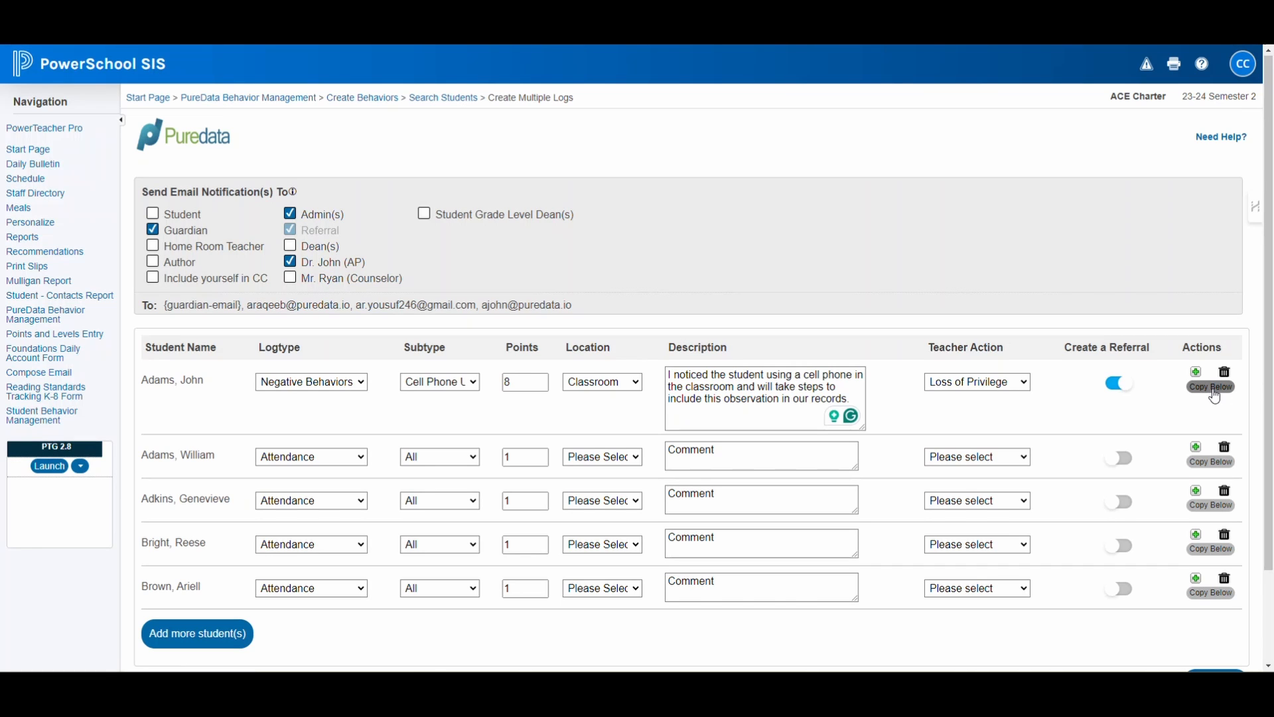
{"action": "left_click", "coordinate": [1207, 387]}
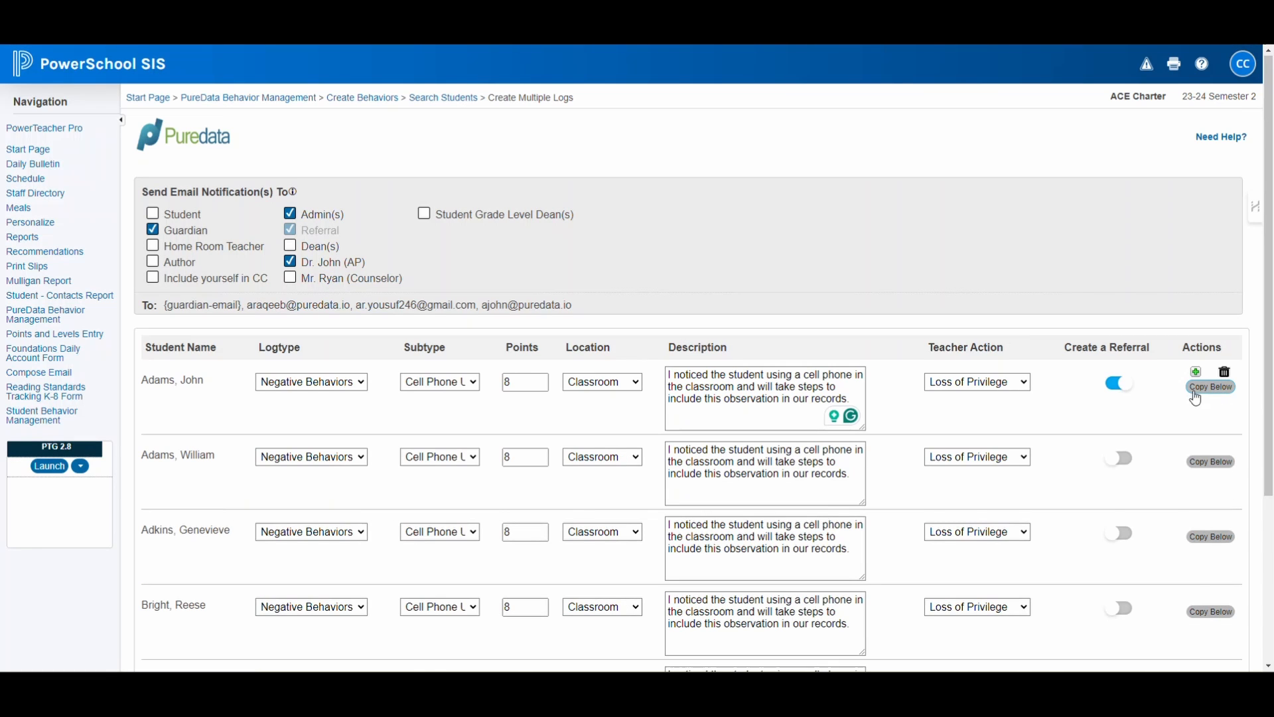
{"action": "scroll", "scroll_direction": "down", "scroll_amount": 3}
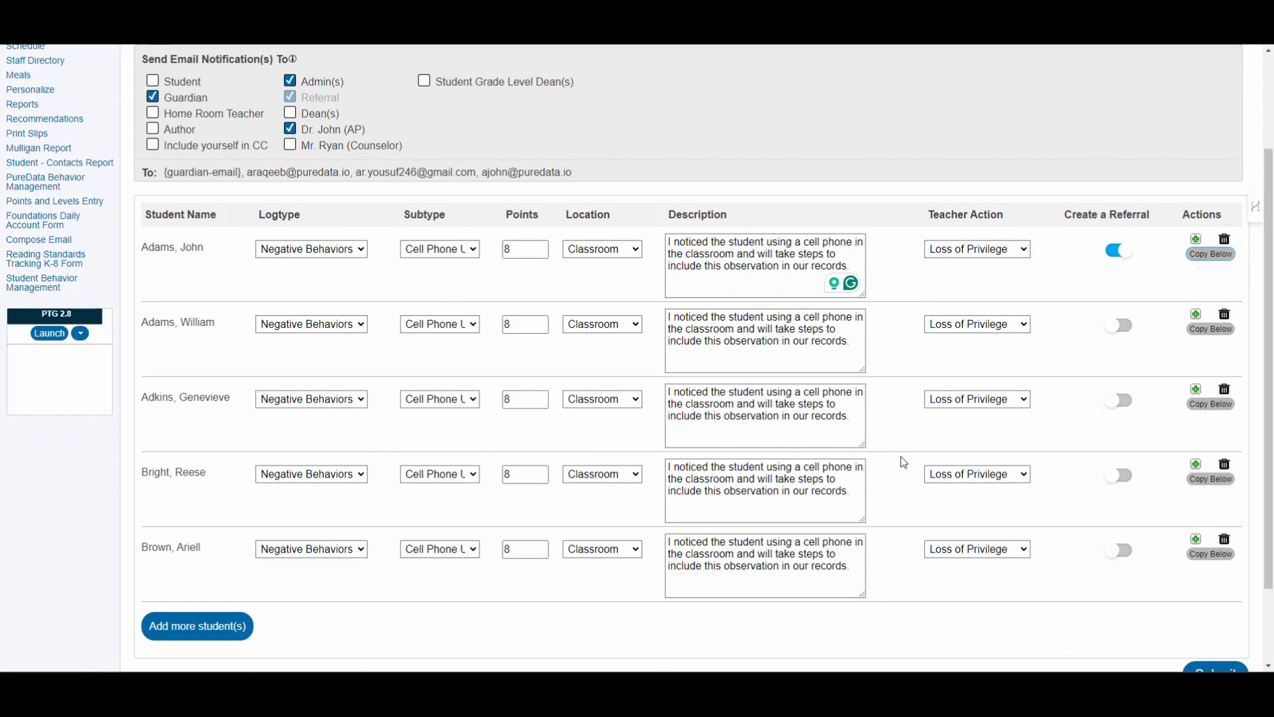
{"action": "left_click", "coordinate": [439, 324]}
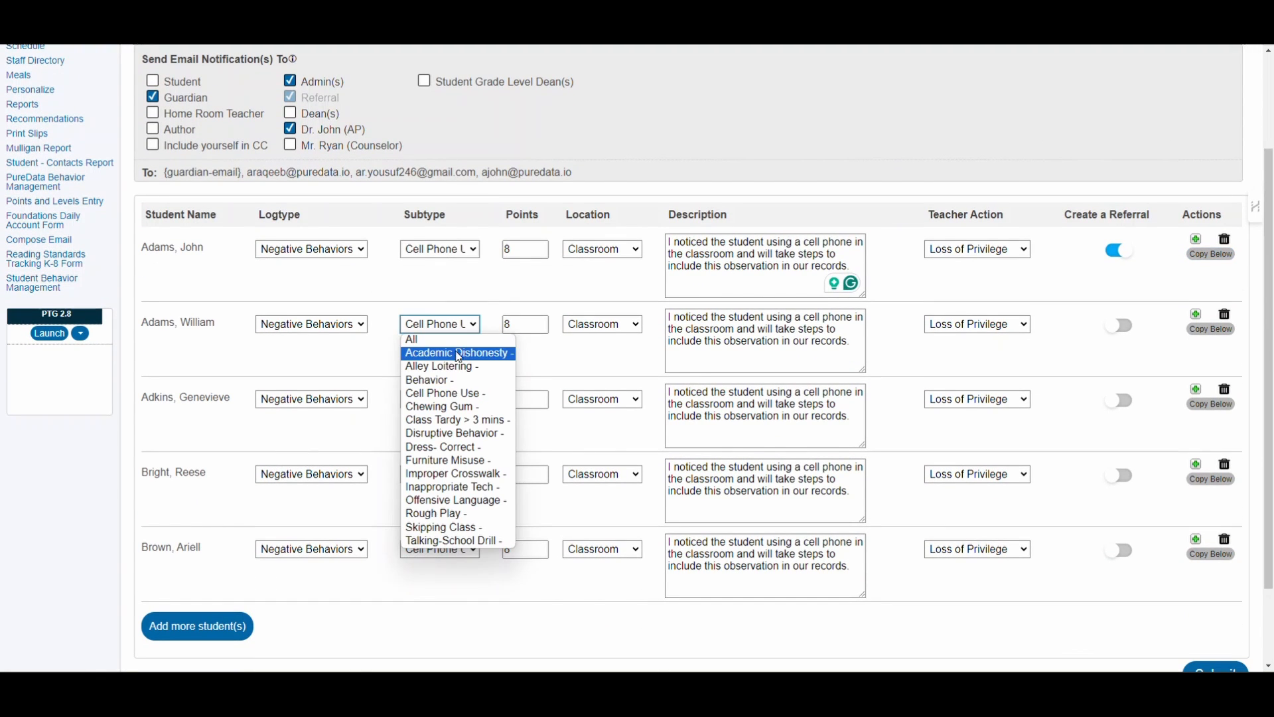
{"action": "left_click", "coordinate": [443, 406]}
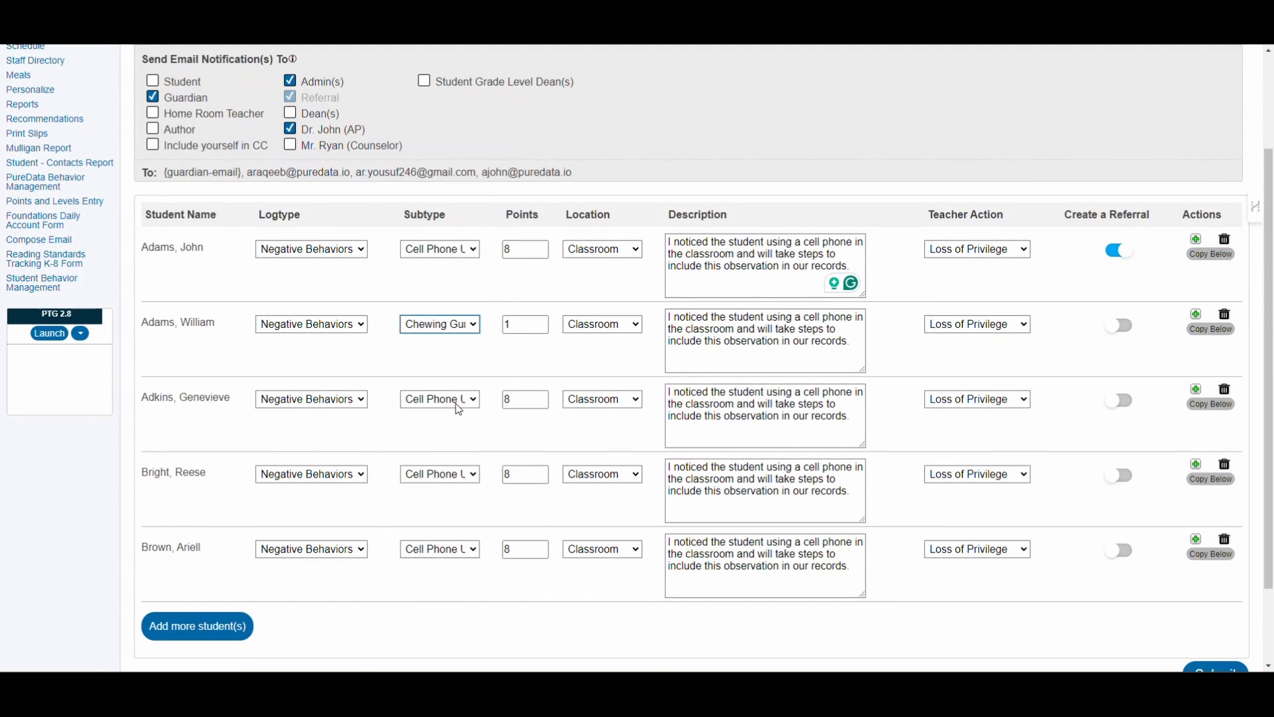
Submit all five student behavior logs and get the success confirmation
{"action": "scroll", "scroll_direction": "down", "scroll_amount": 3}
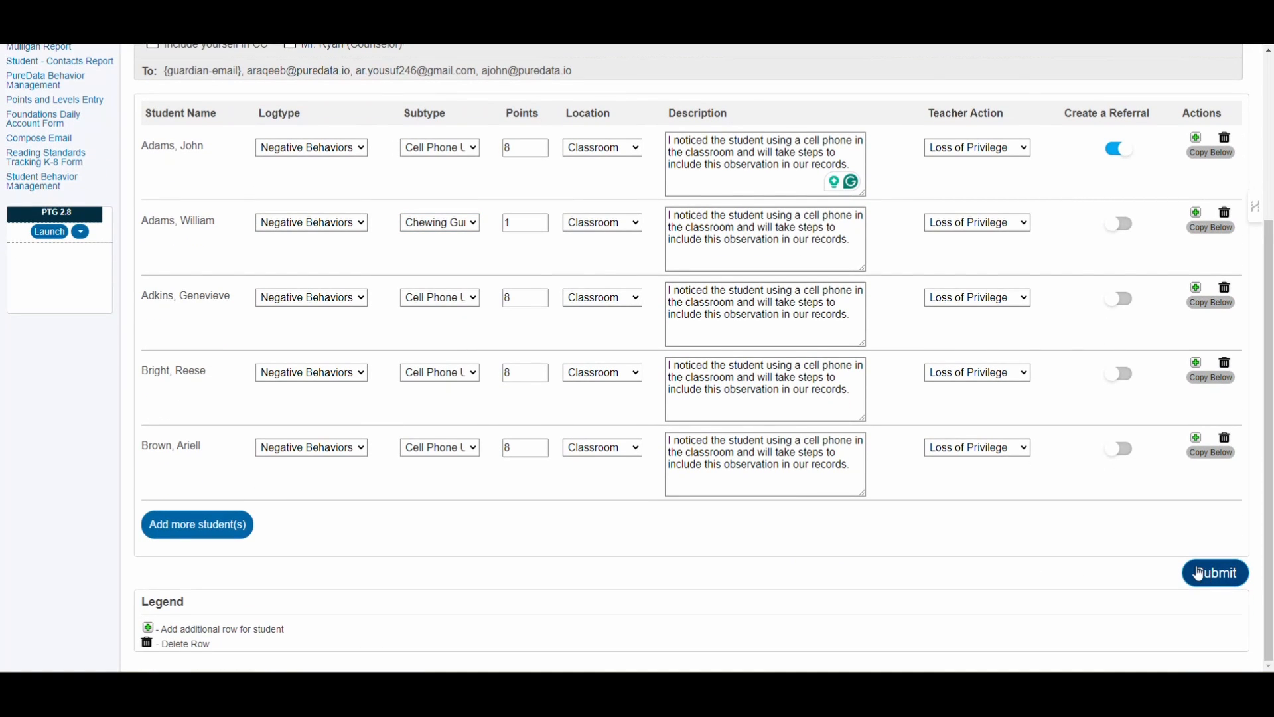
{"action": "left_click", "coordinate": [1214, 572]}
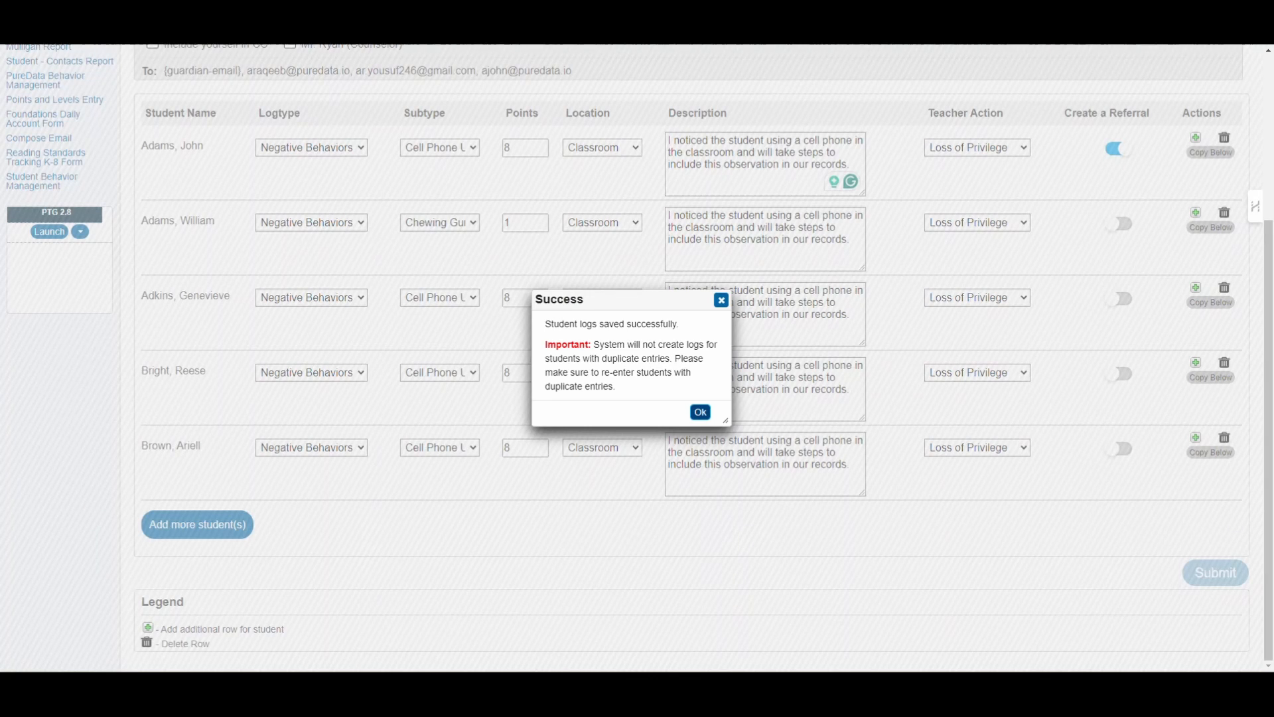